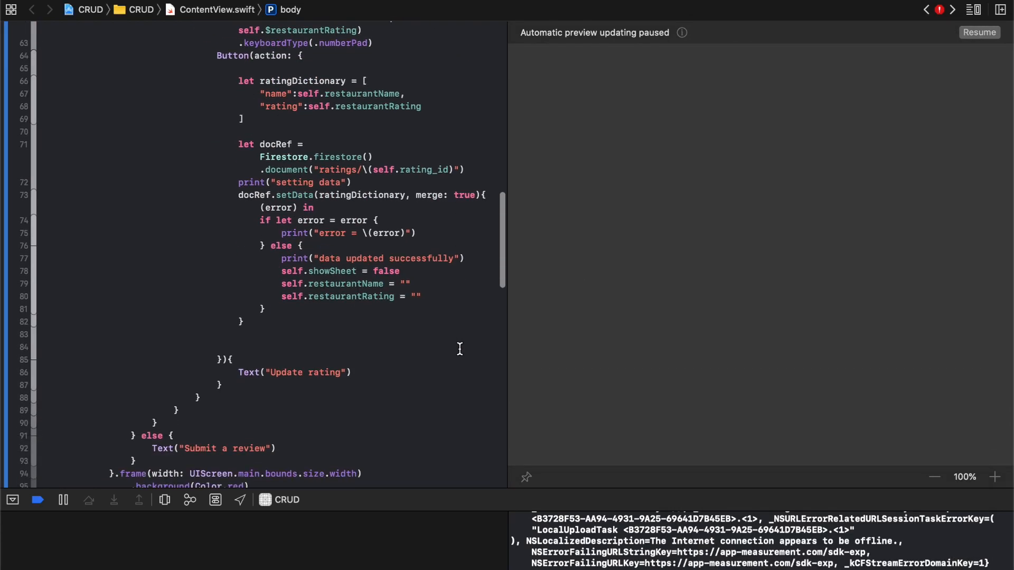
Add .padding() to the 'Rate this restaurant' TextField and fold the Update rating Button's code.
scroll(down, 3)
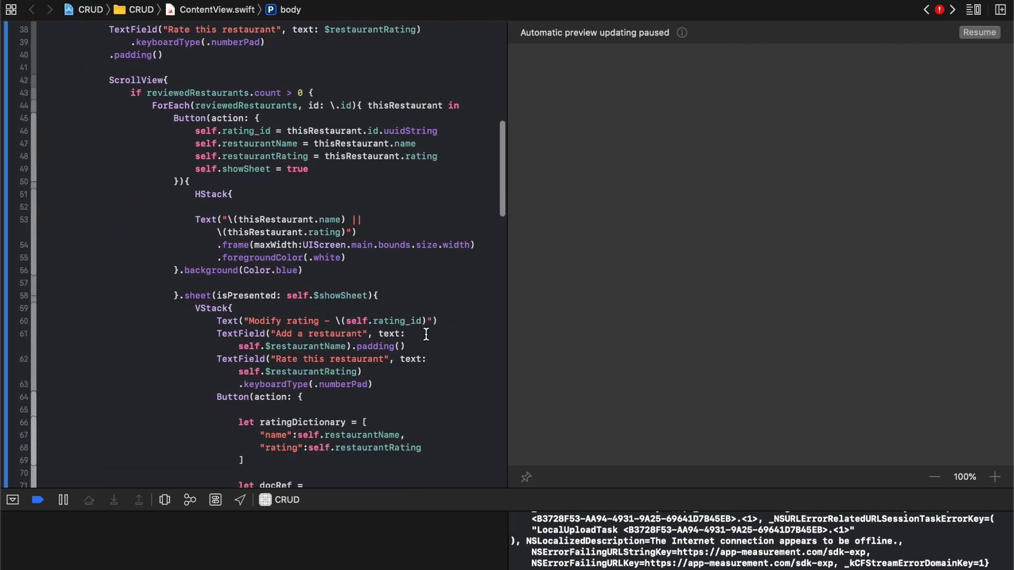
text(.padding()
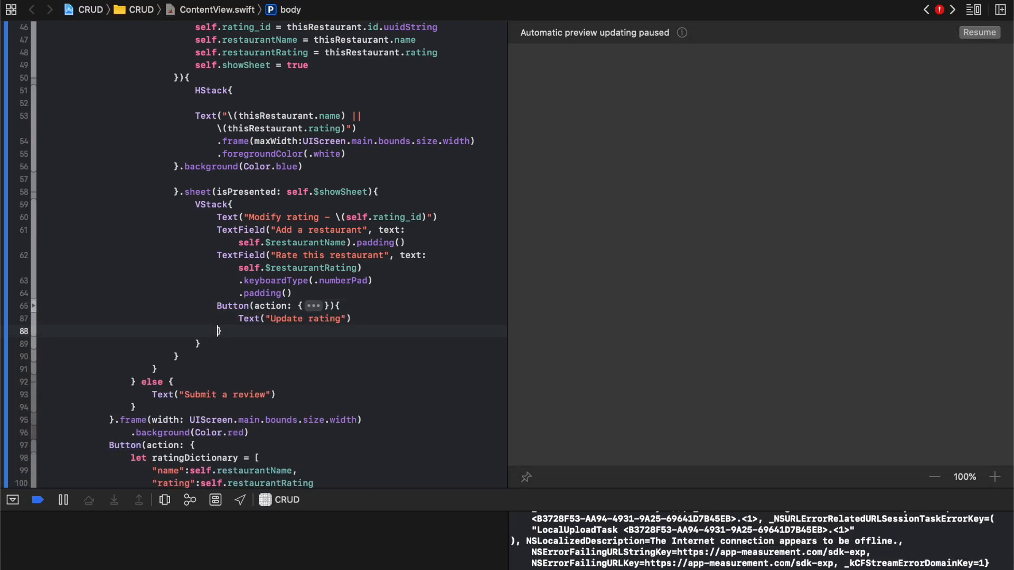
click(370, 319)
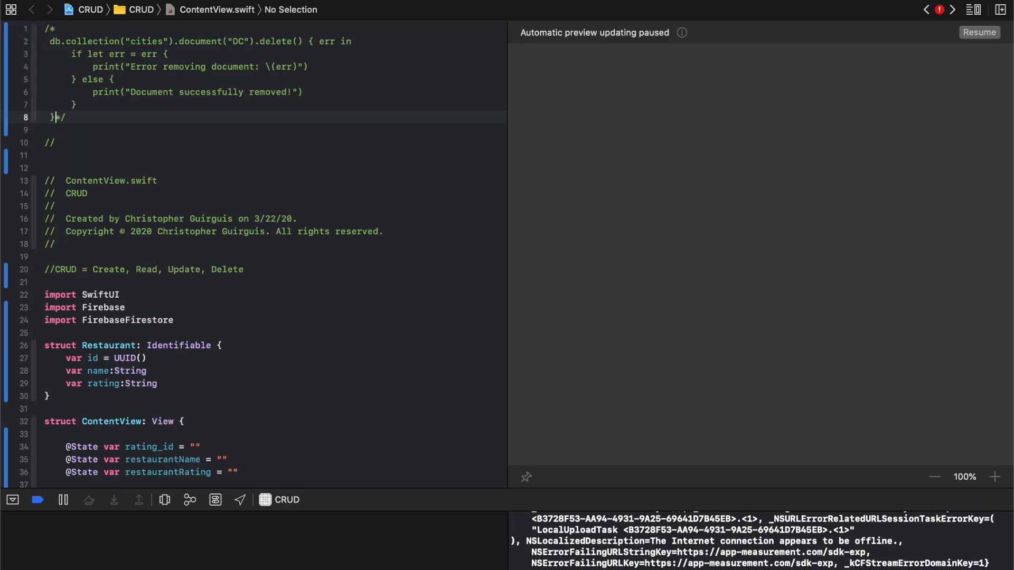
scroll(down, 3)
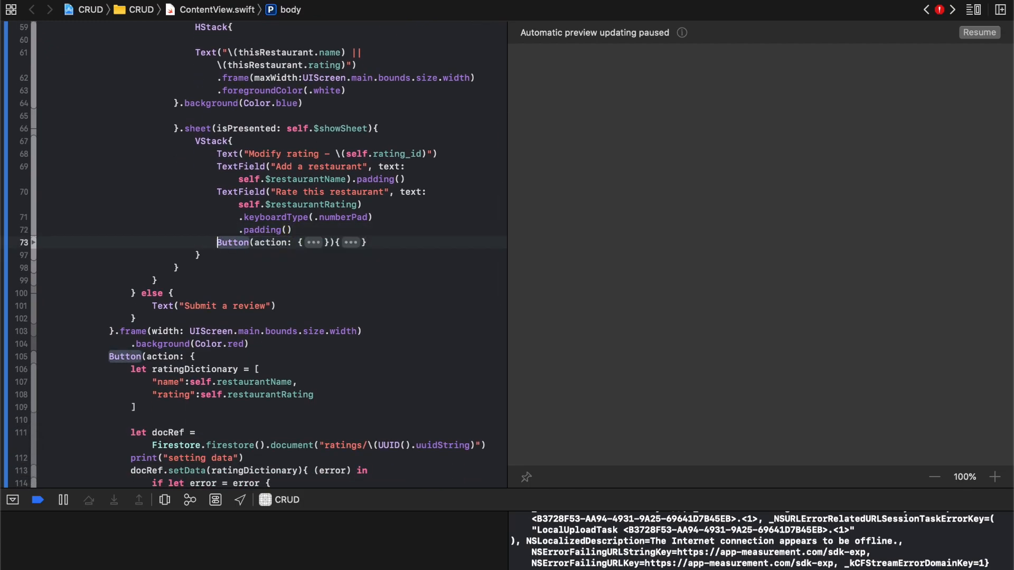
Wrap the existing Button in an HStack and add a second padded Button(action: {}).
text(HStc)
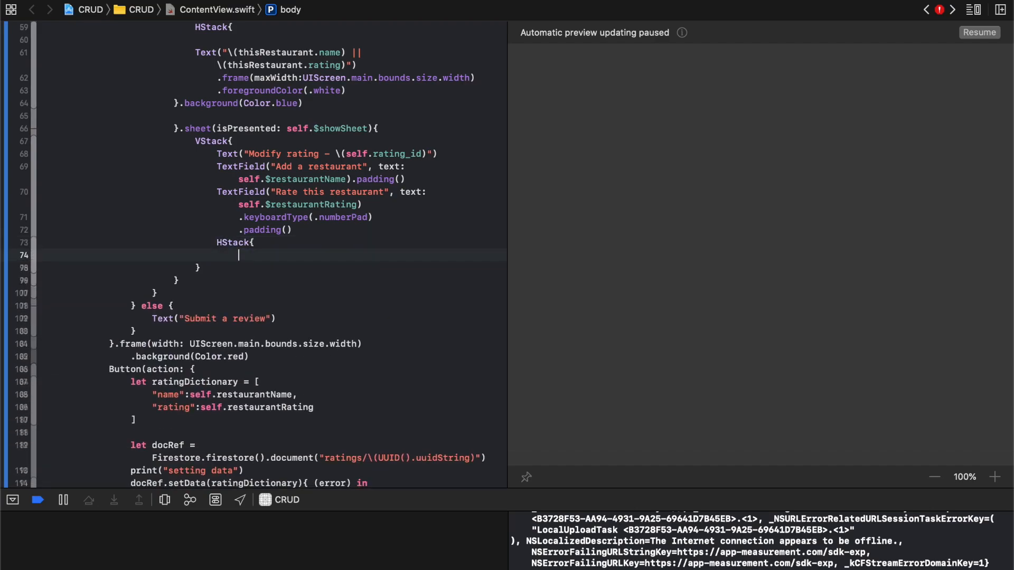
text(Button(action: {...}){...)
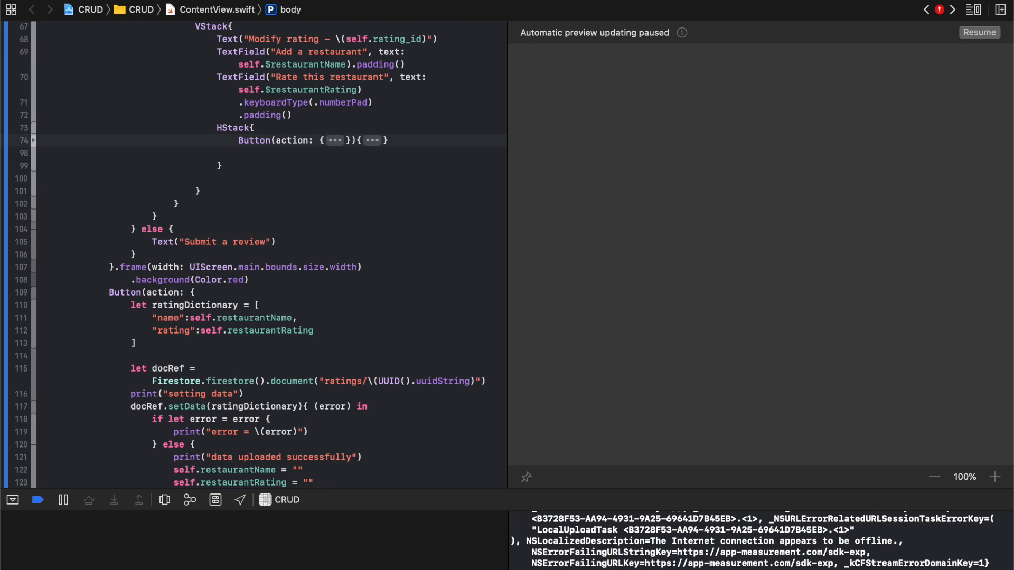
text(Bu)
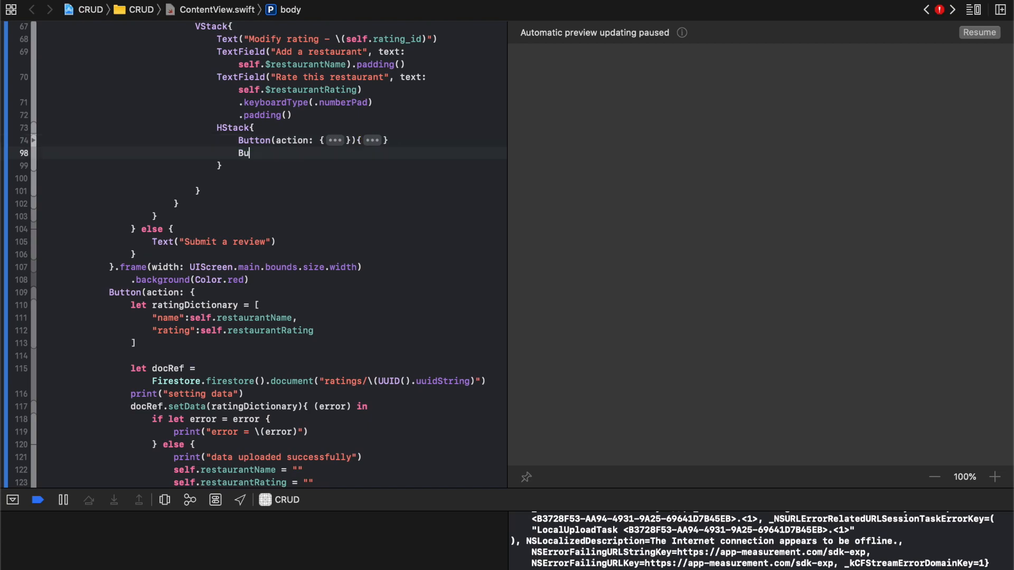
text(tton{)
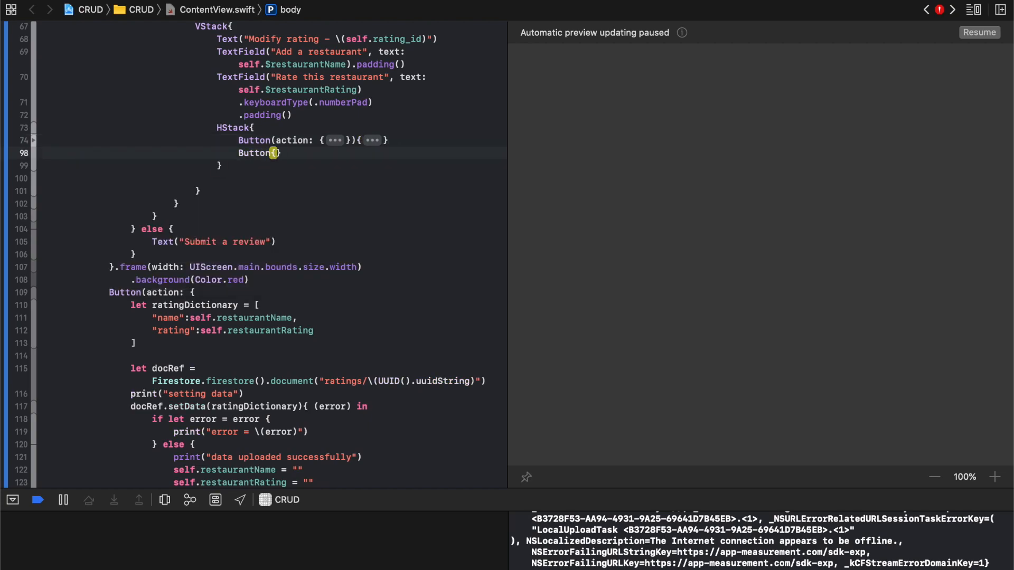
text(.padding)
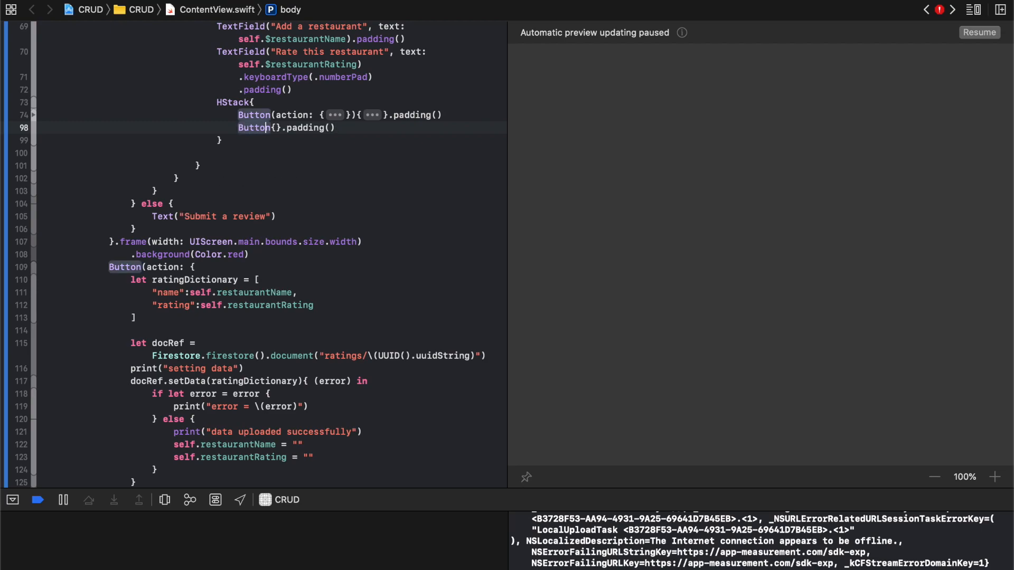
text(())
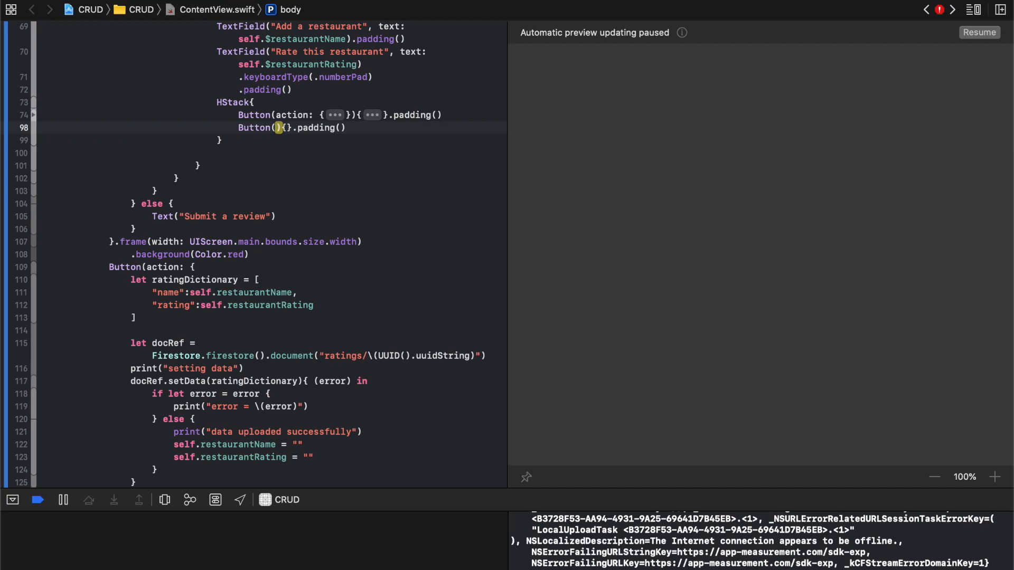
Label the new button Text("Delete") and rename the first button's label to "Update".
text(action: {}){)
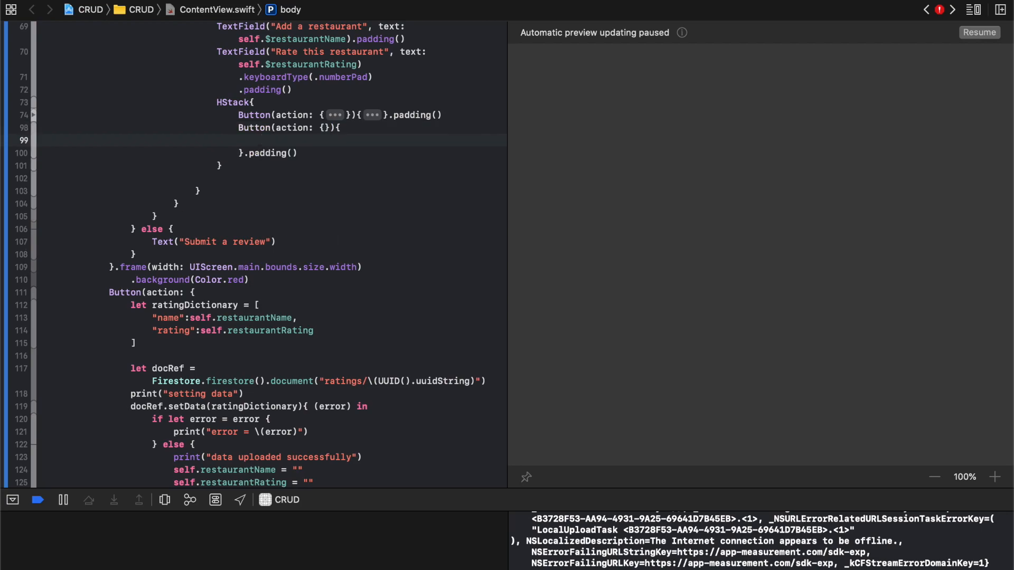
text(Text()
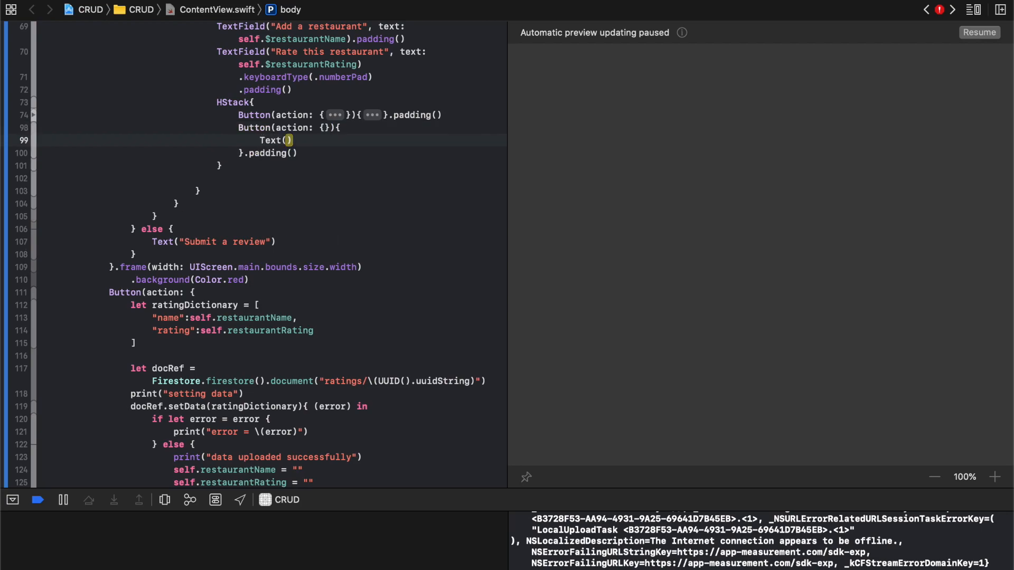
text(dele)
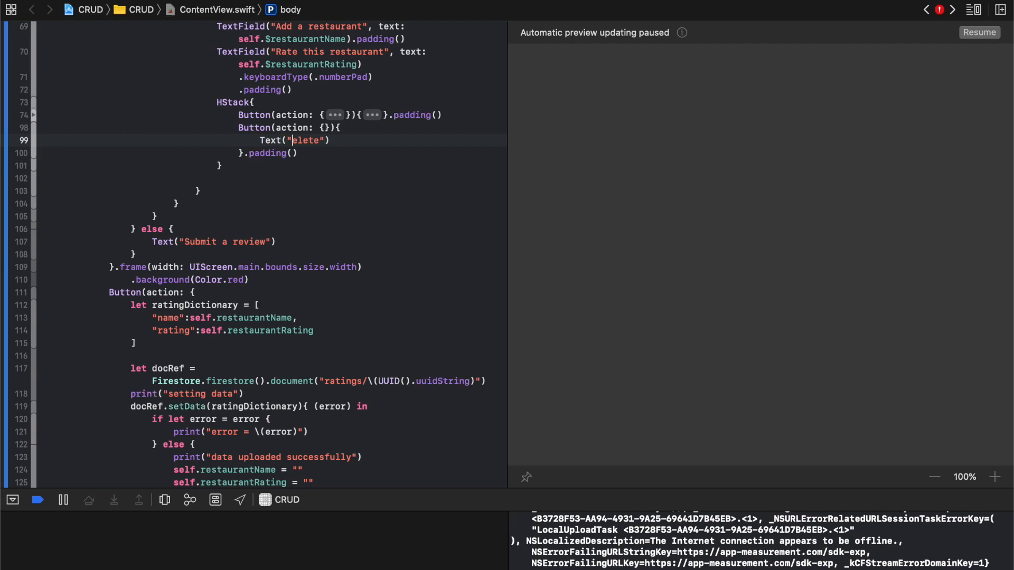
text(D)
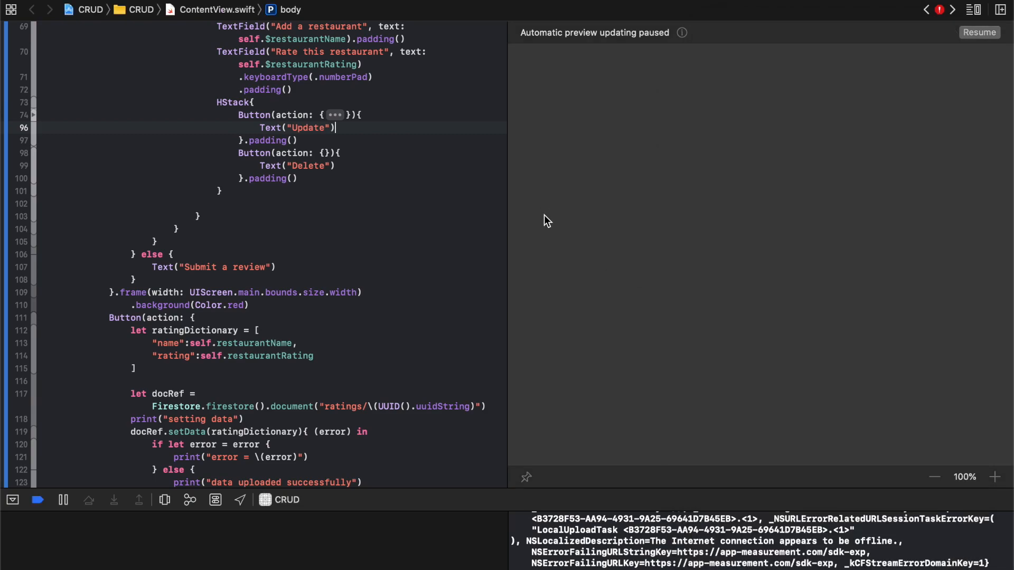
Style Update with a light grey Color.init(0.92) background and .black foreground text.
text(.)
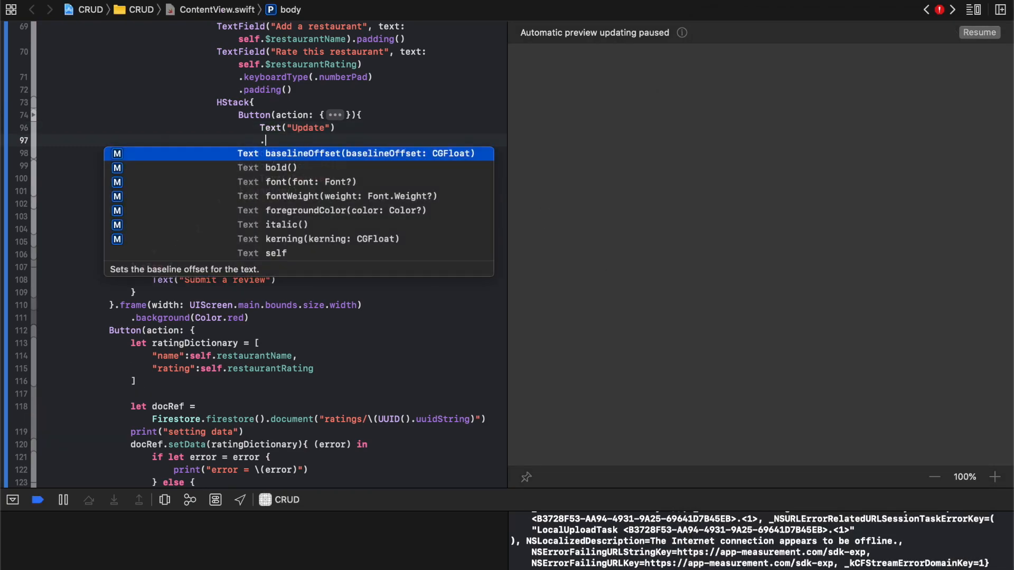
text(background()
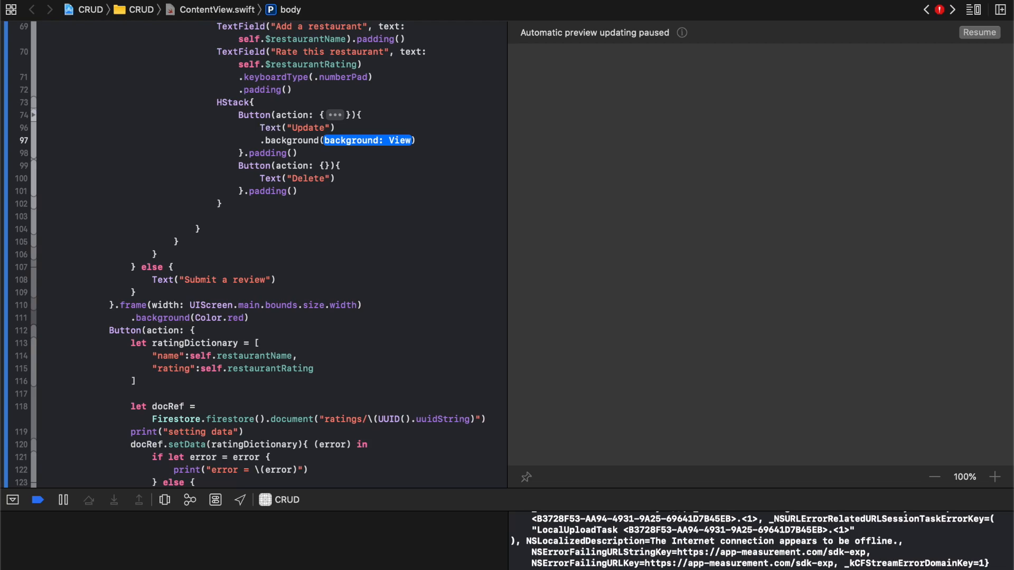
text(Color)
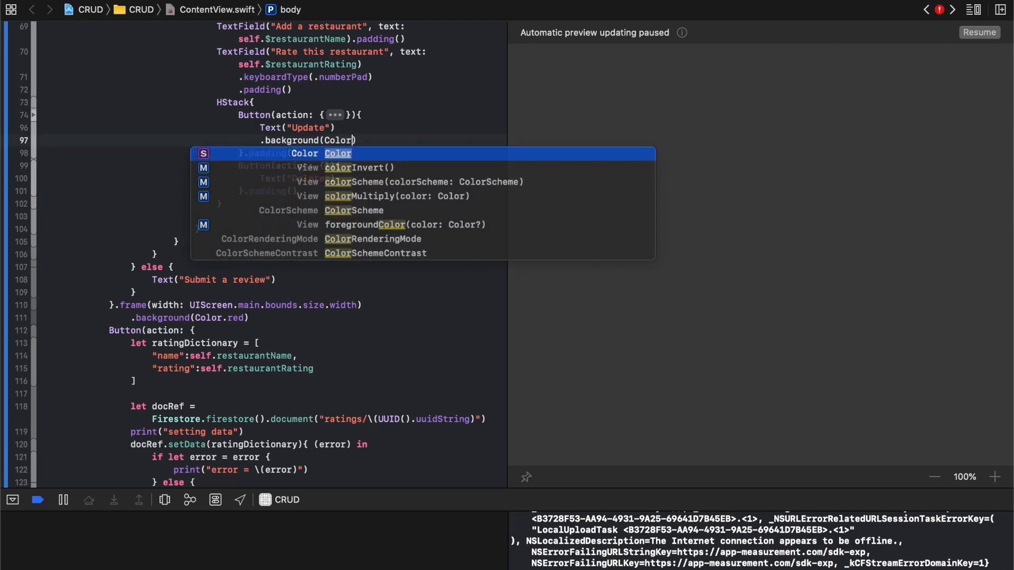
text(.init(red: 0., green:)
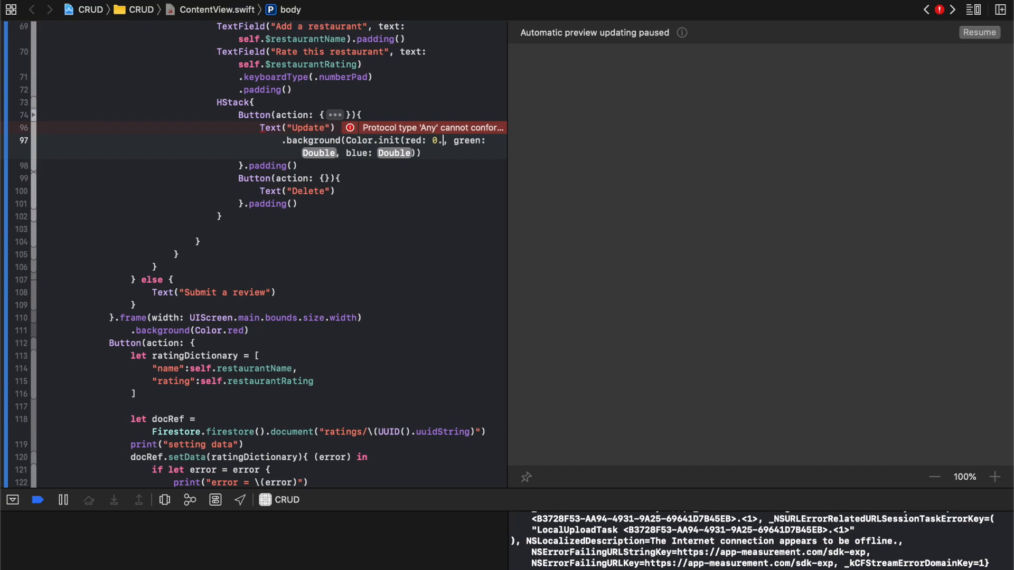
text(92)
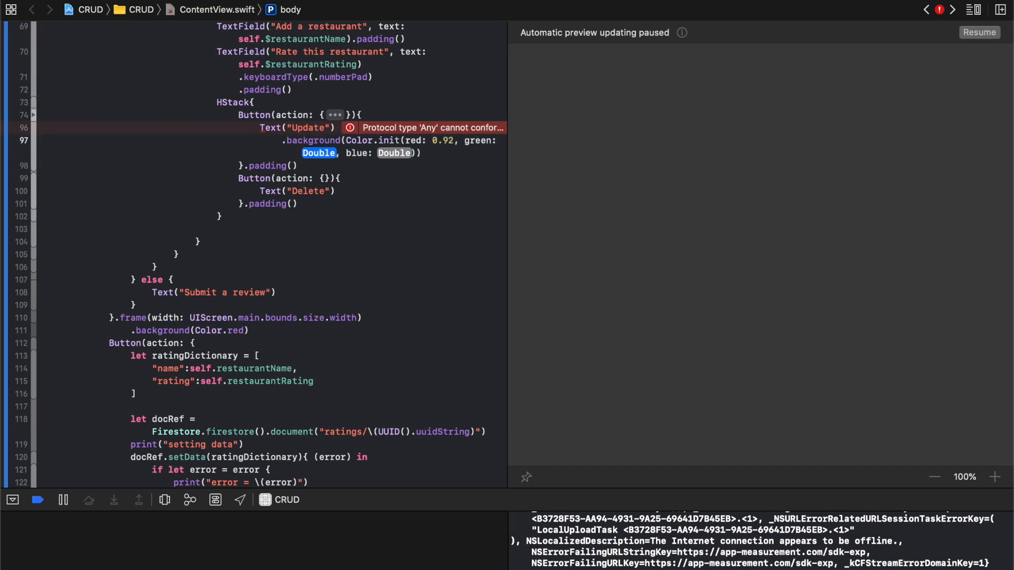
text(0.92)
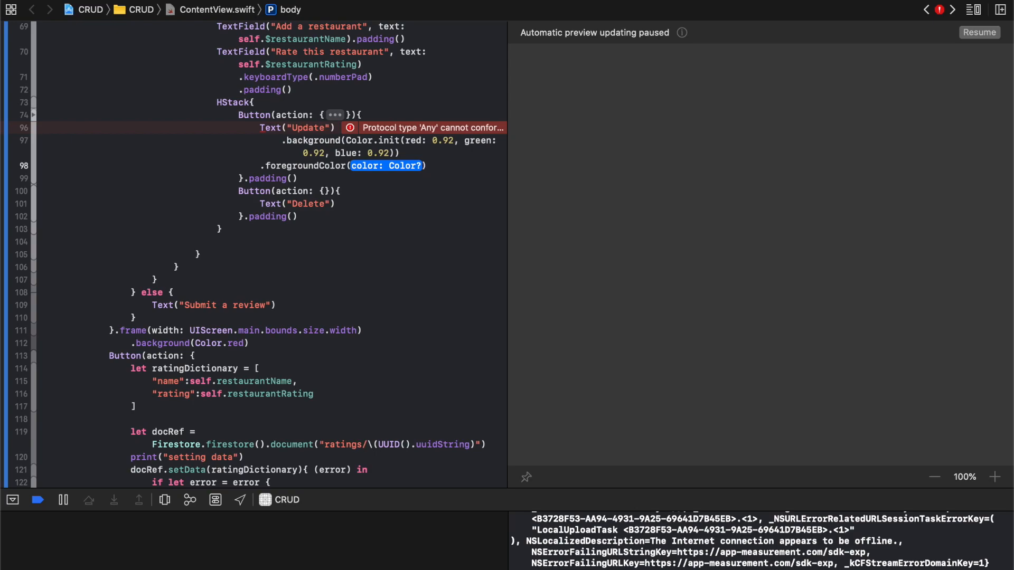
text(.black)
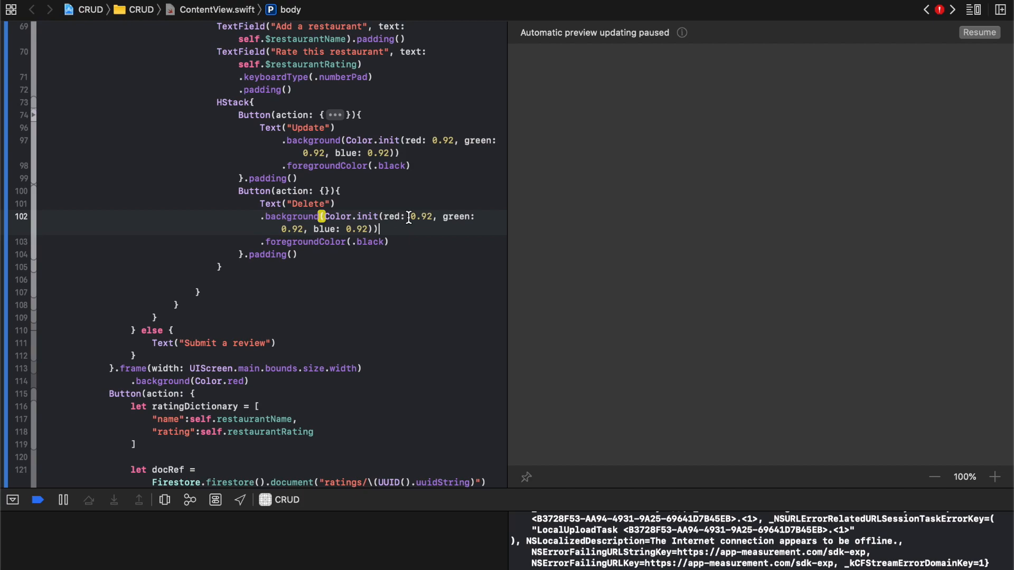
Give Delete a pale pink background with red text, then add .cornerRadius(5) and .padding() to both buttons.
double_click(420, 216)
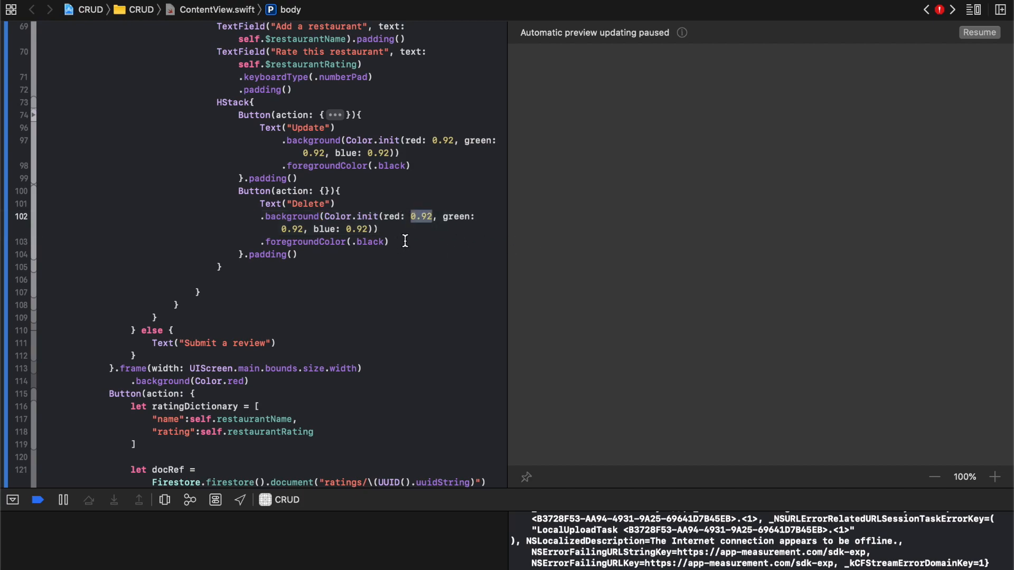
text(1)
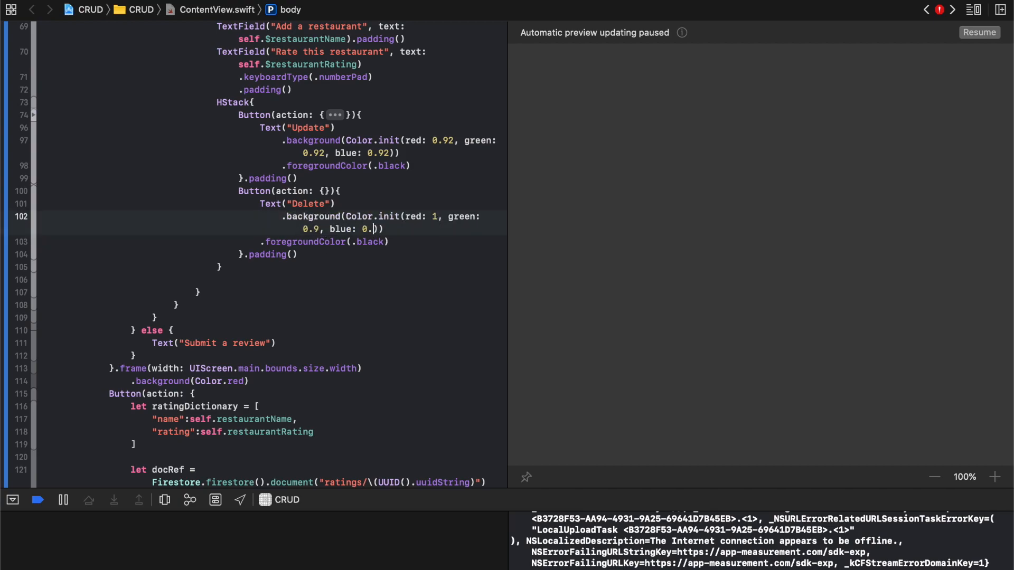
text(9)
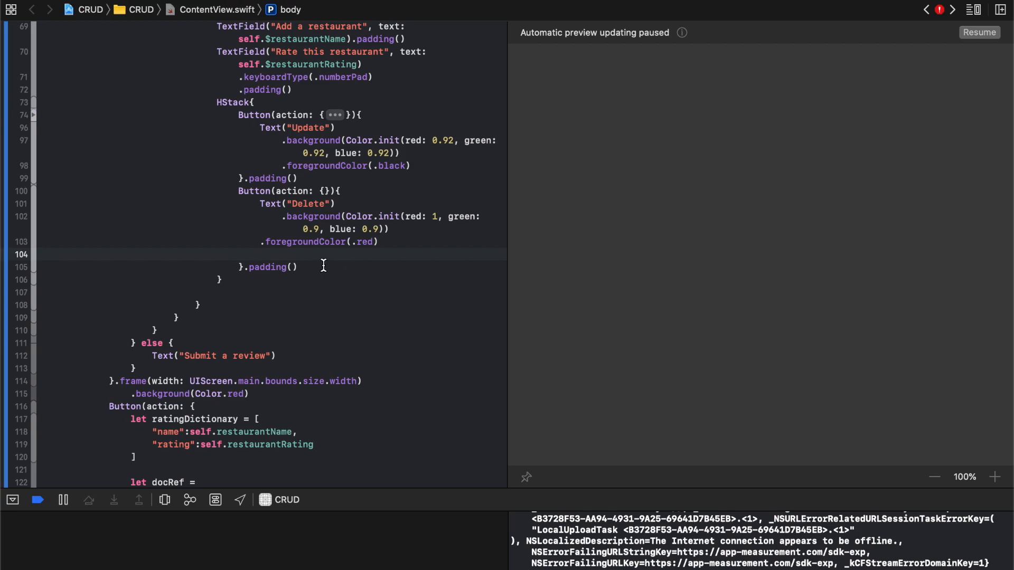
text(.cornerRadius(radius: CGFloat)
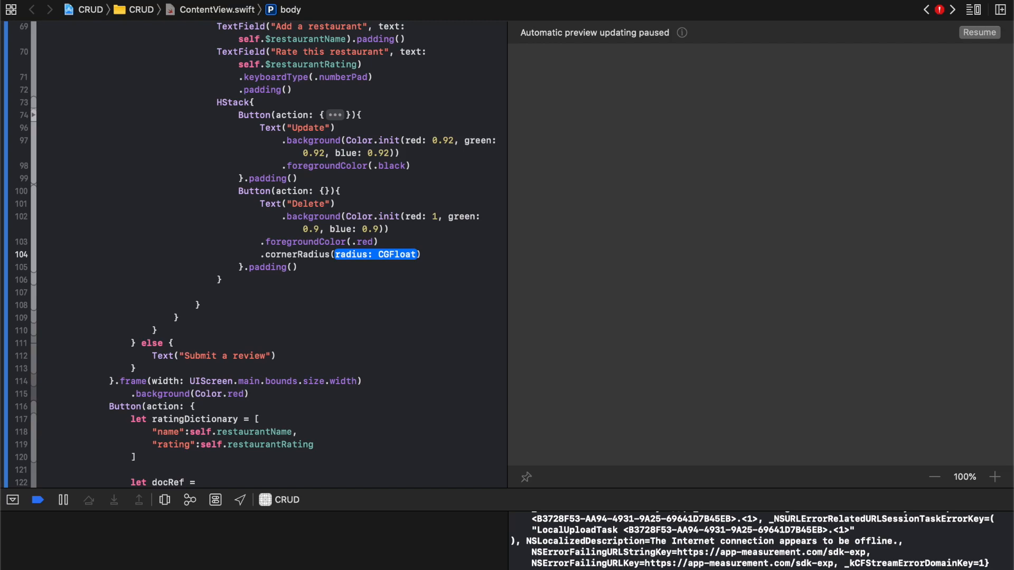
text(5)
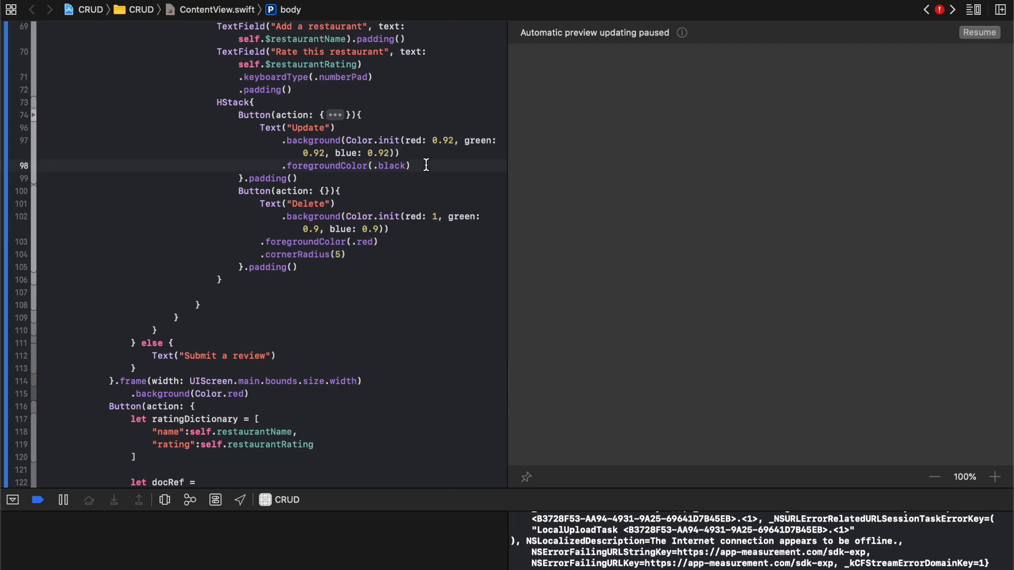
text(.cornerRadius(5))
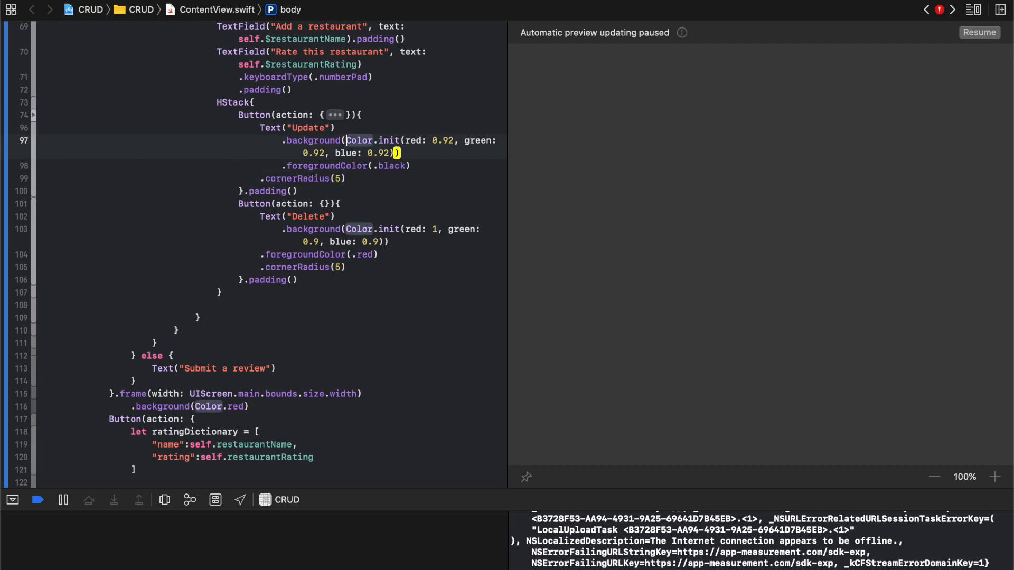
text(.padding()
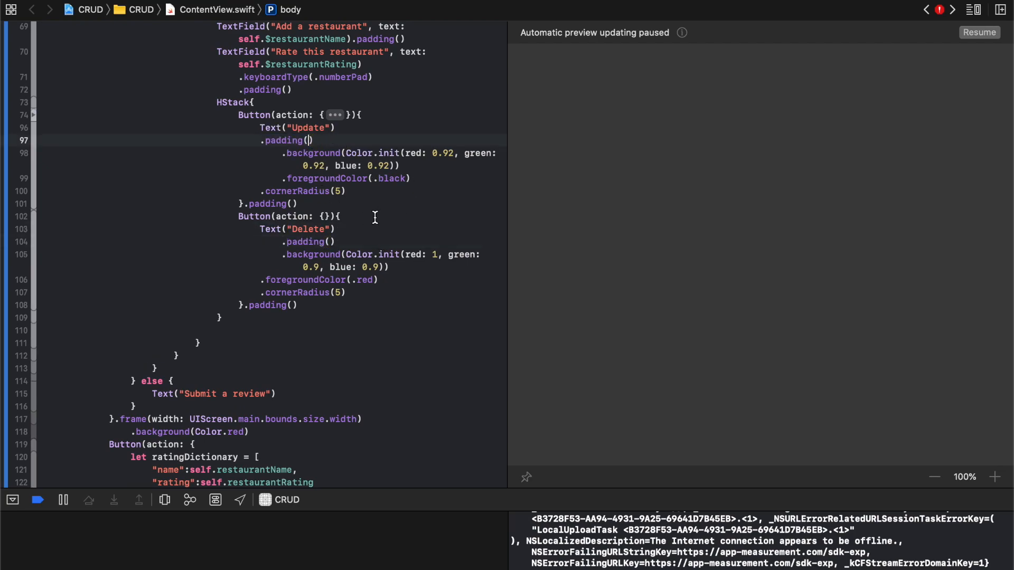
Rebuild and run the app, replacing the already running instance in the simulator.
click(37, 499)
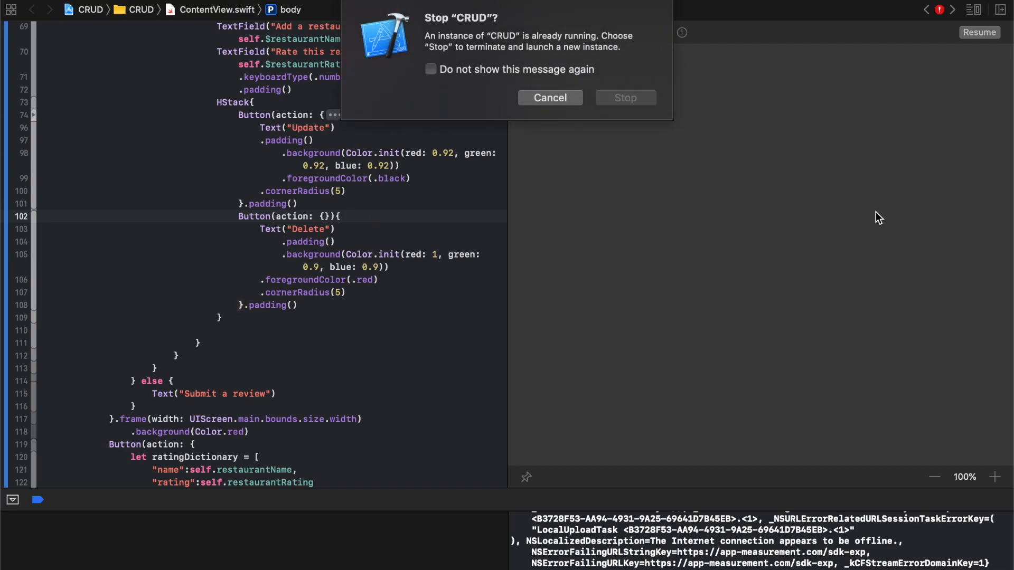
click(549, 97)
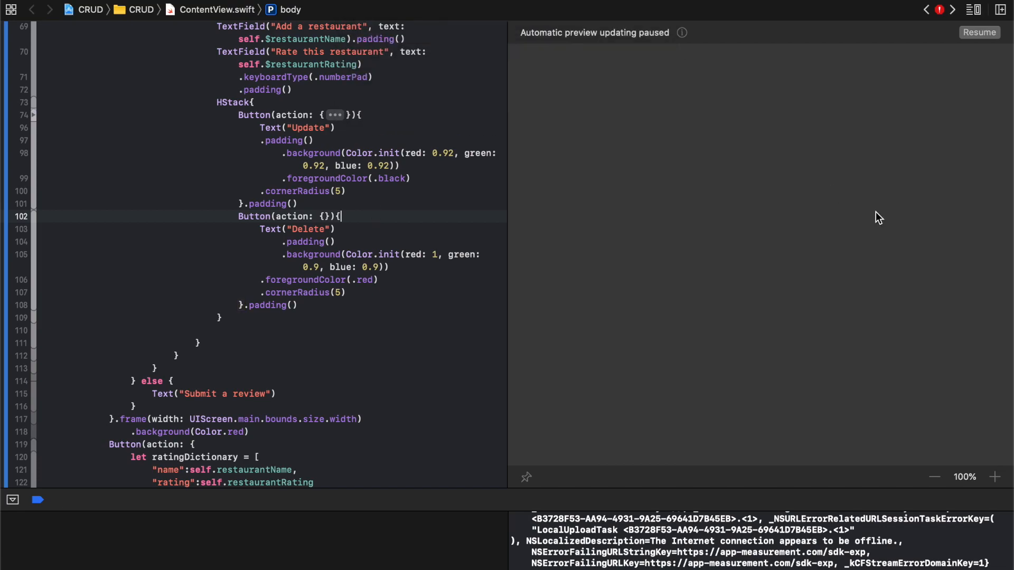
click(296, 230)
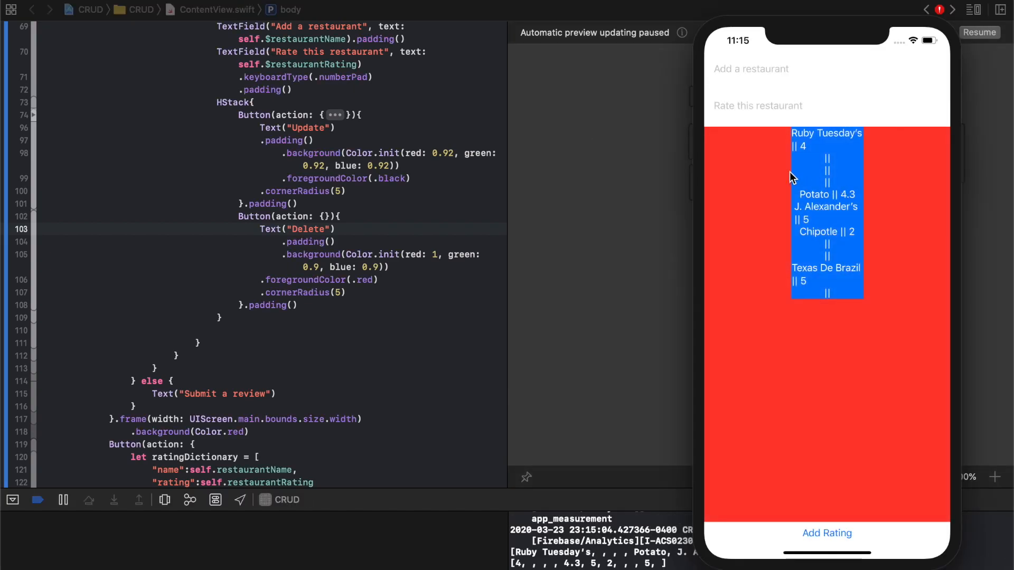
Change Ruby Tuesday's rating from 4 to 3 in the simulator and save it with Update.
click(826, 139)
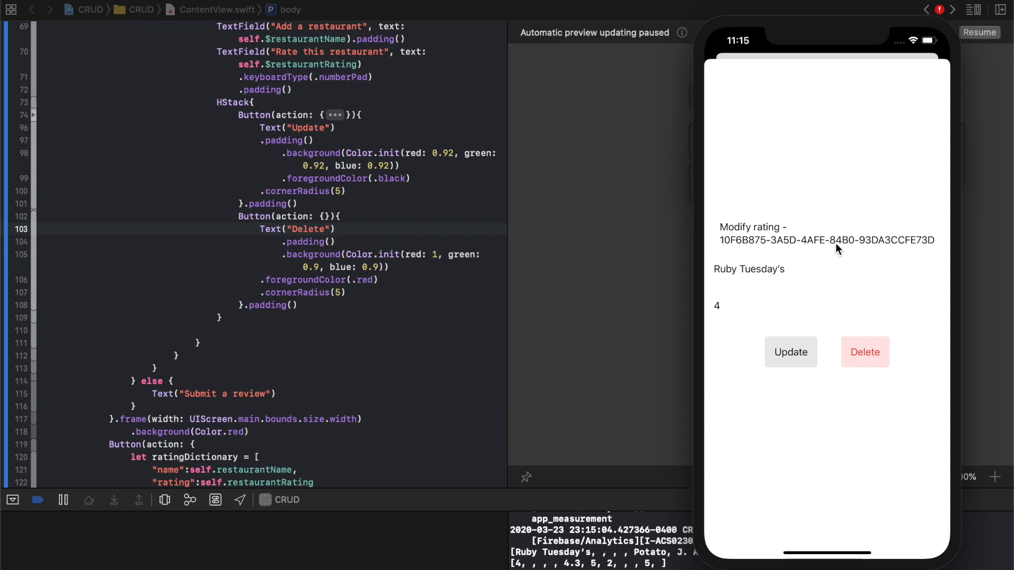
mouse_move(854, 361)
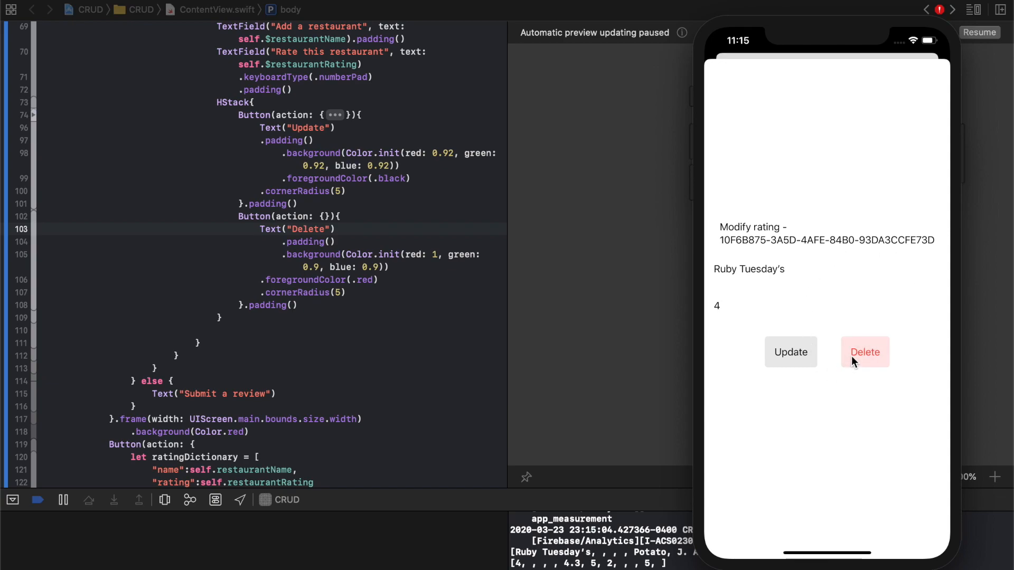
mouse_move(797, 382)
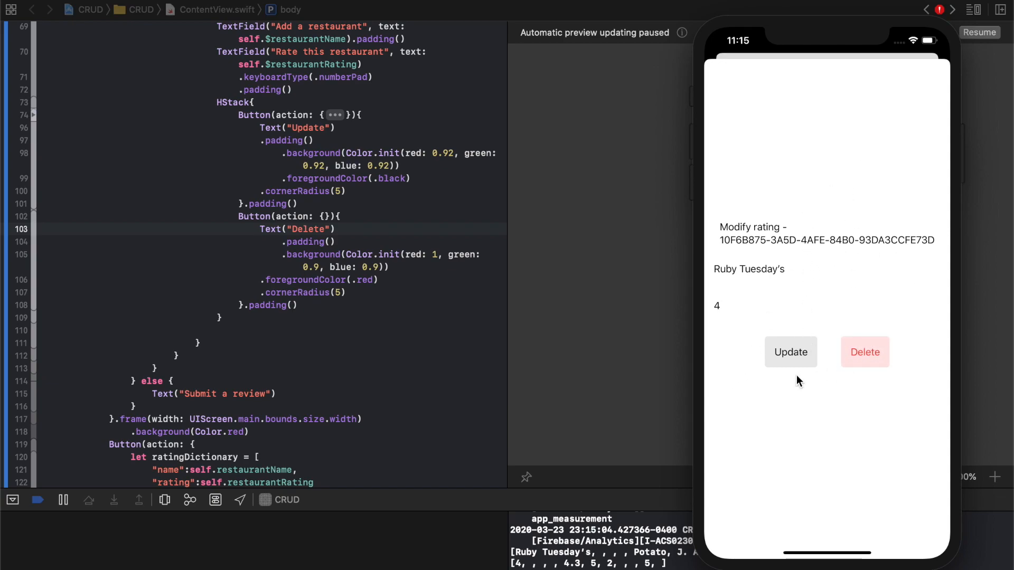
click(759, 306)
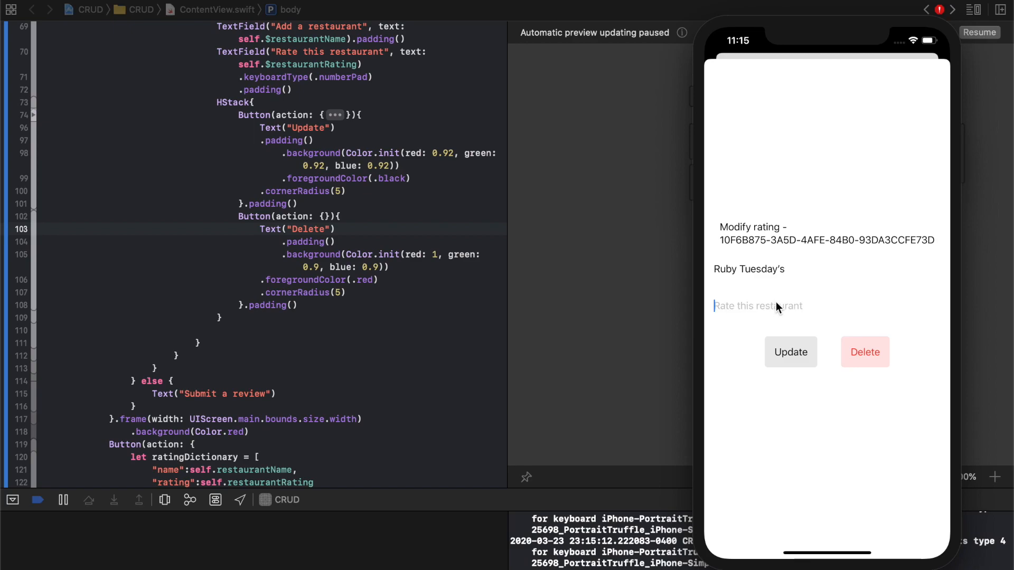
click(790, 352)
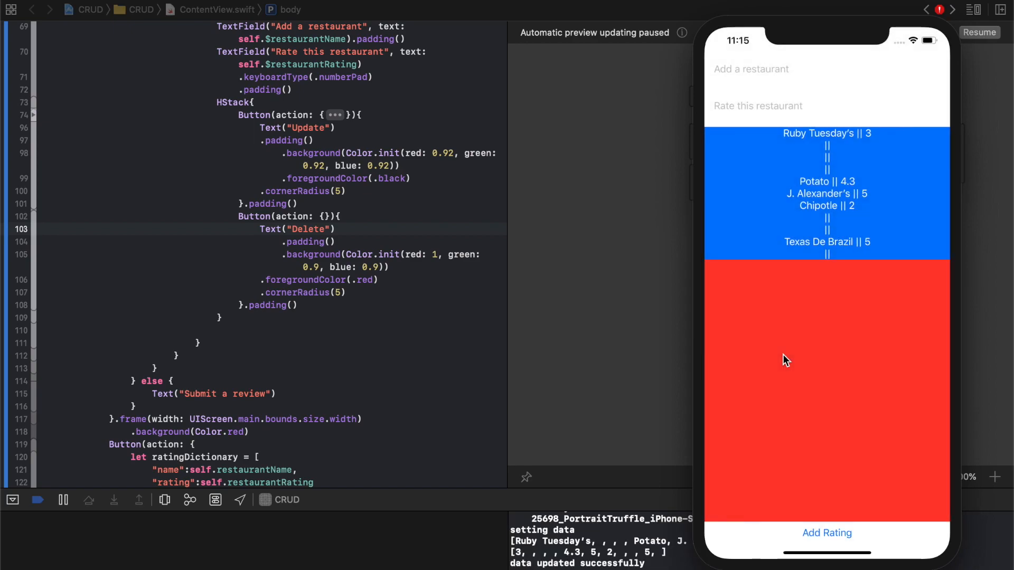
mouse_move(867, 141)
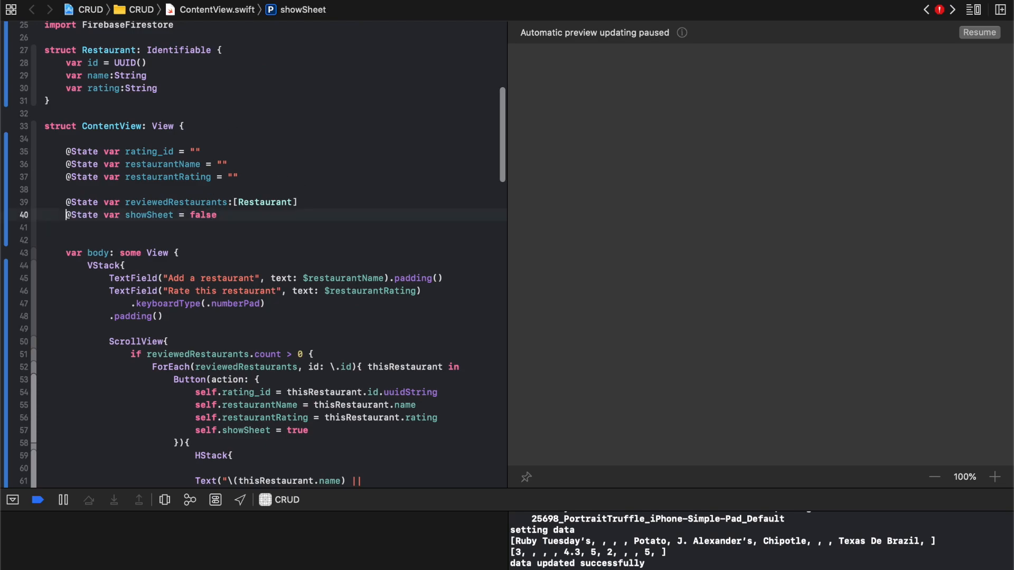
text(@State var sho = false)
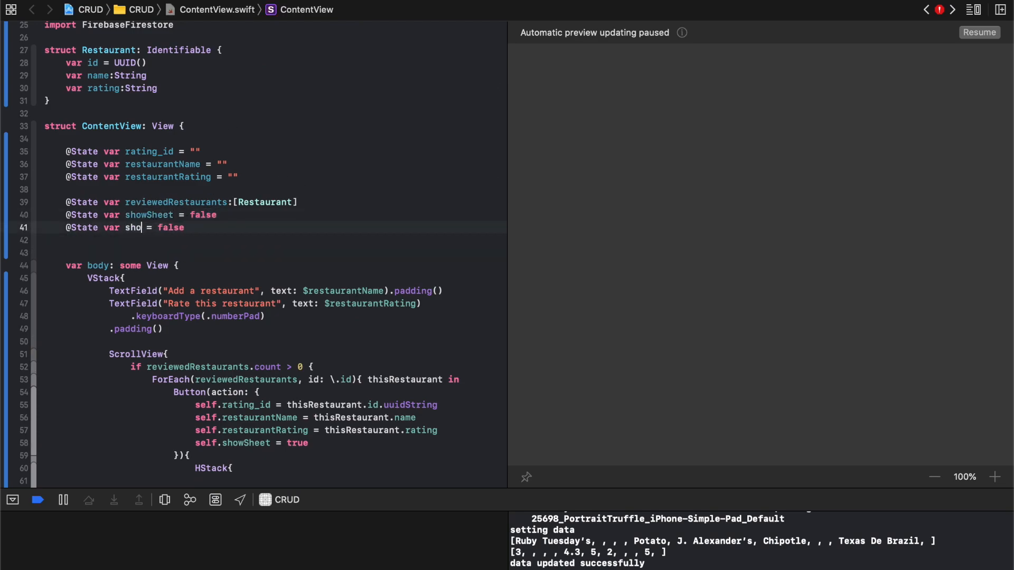
text(wActionShee)
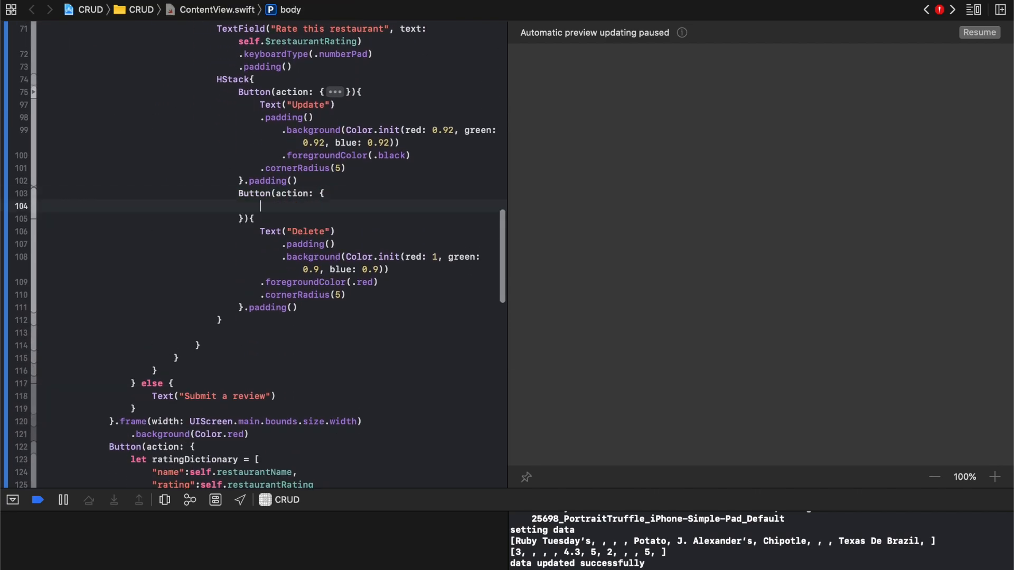
Set self.showActionSheet = true in Delete's action and attach .actionSheet(isPresented: $showActionSheet).
text(showActionSheet = true)
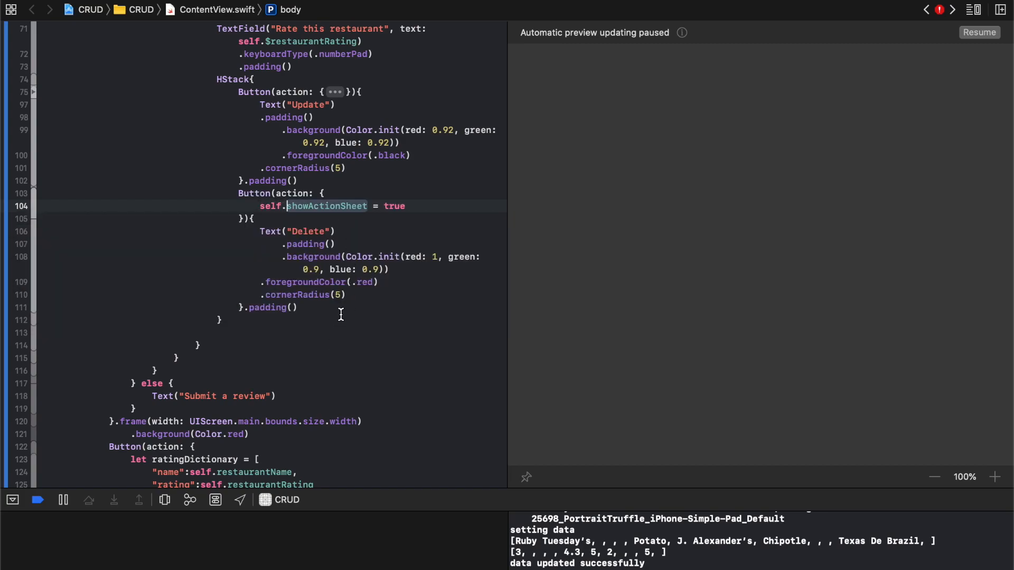
click(342, 308)
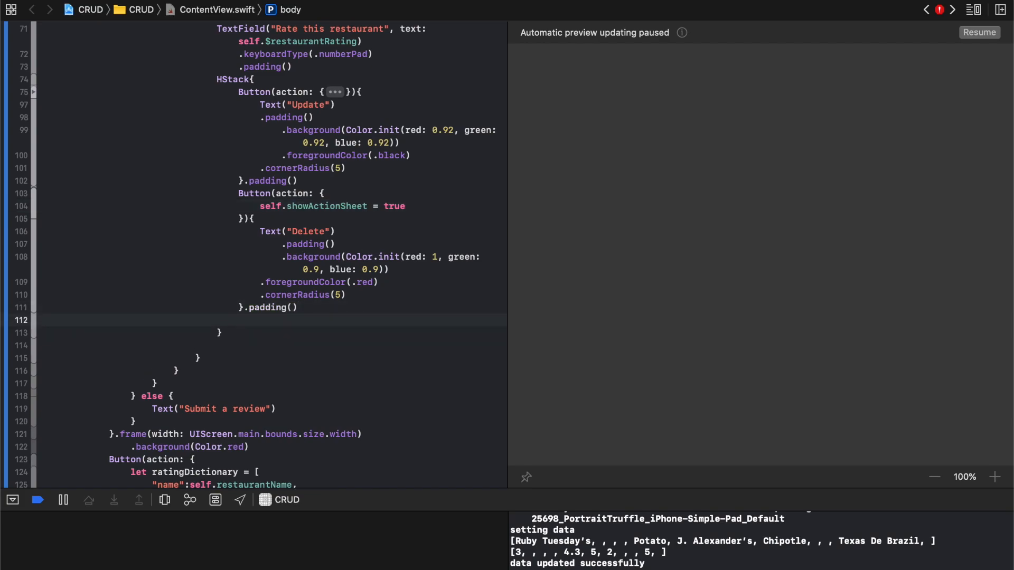
text(.actionSheet(isPresented: Binding<Bool>, content: () -> ActionSheet)
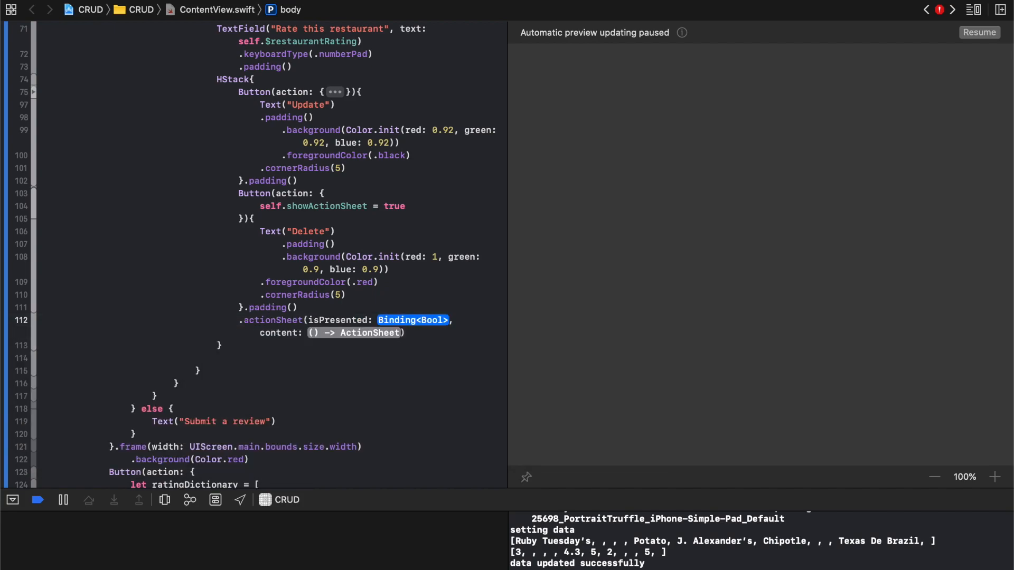
text(showActionSheet)
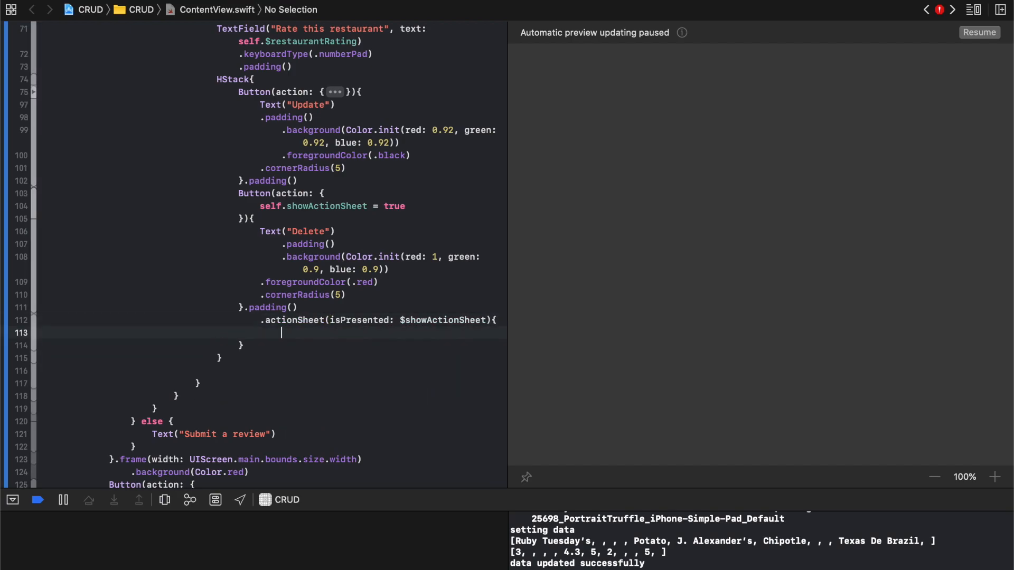
text(ActionSheet(title: Text, message: Text?, buttons: [ActionSheet.Button)
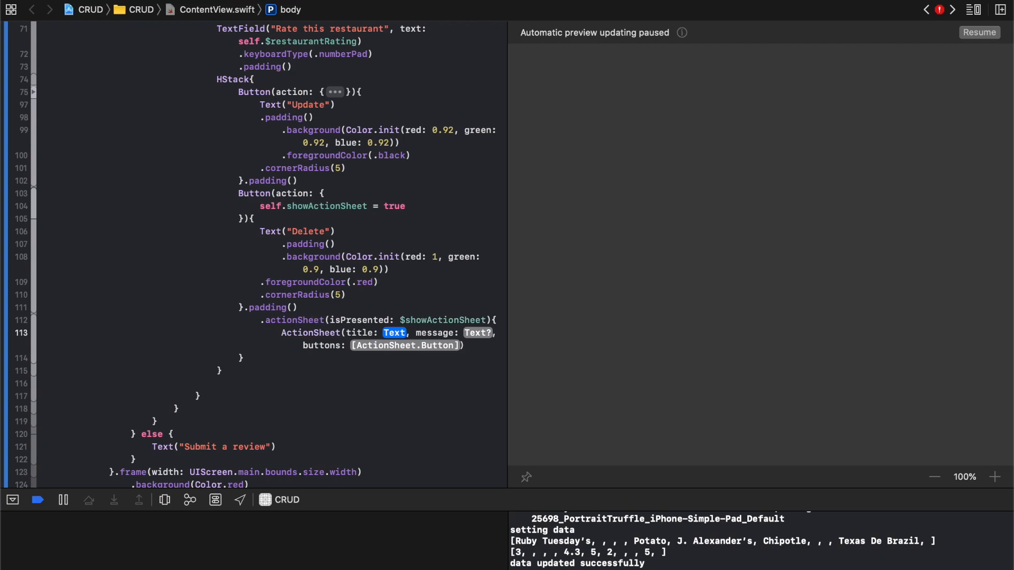
Give the ActionSheet a "Delete" title, an 'Are you sure you want to...' message and a buttons array.
text(D)
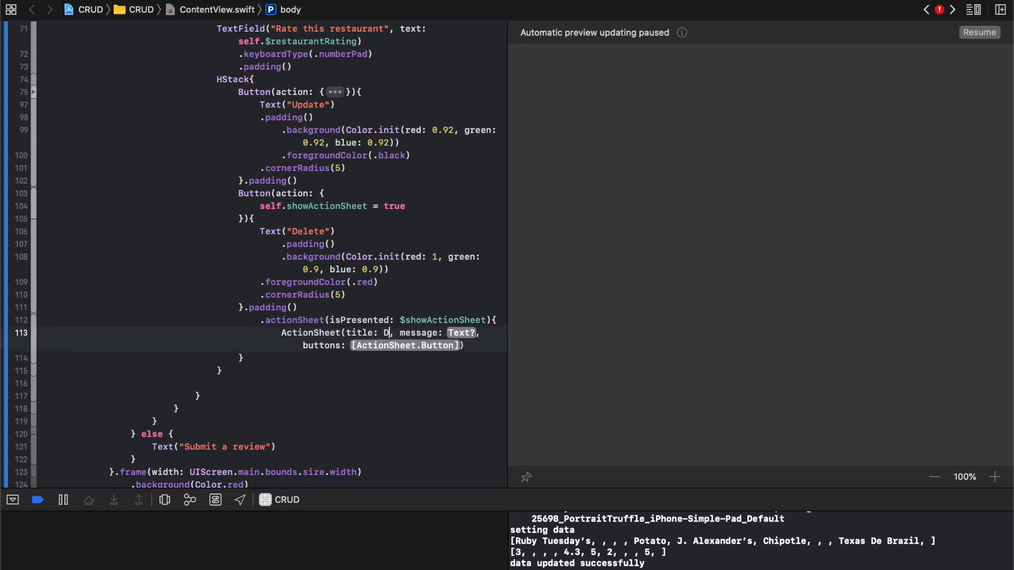
text(elete)
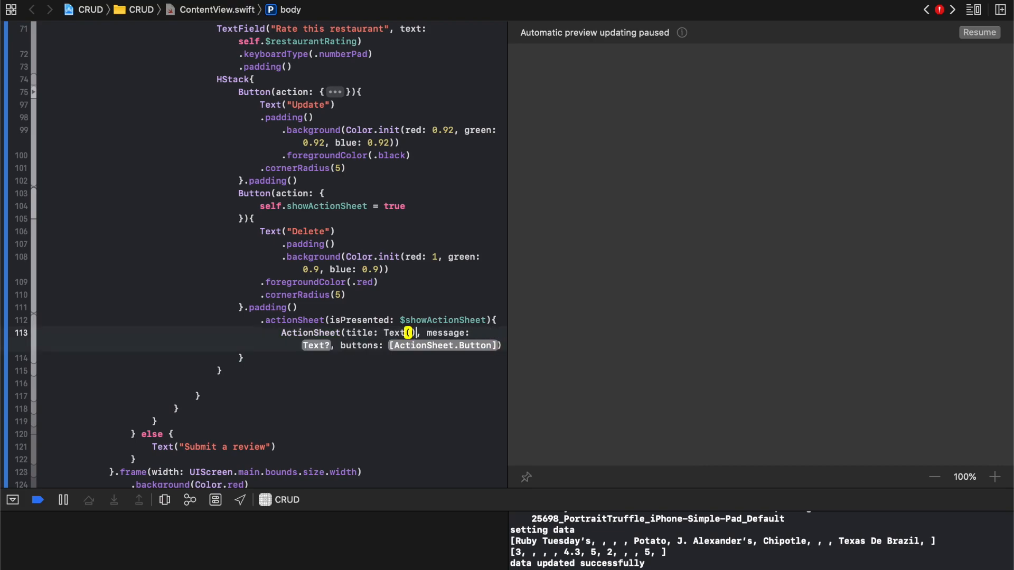
text(Delete")
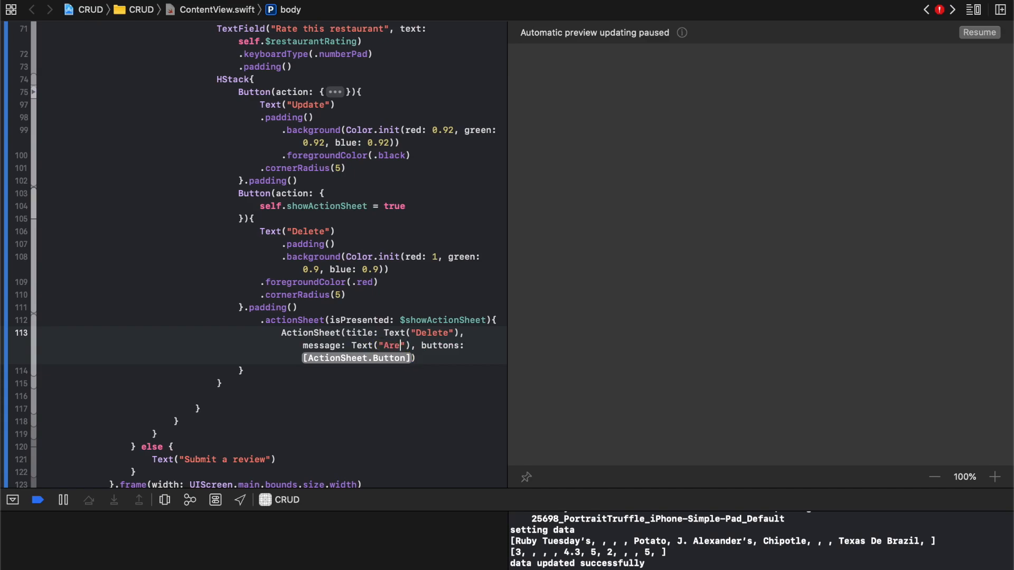
text(ou sure you want to delete this item?)
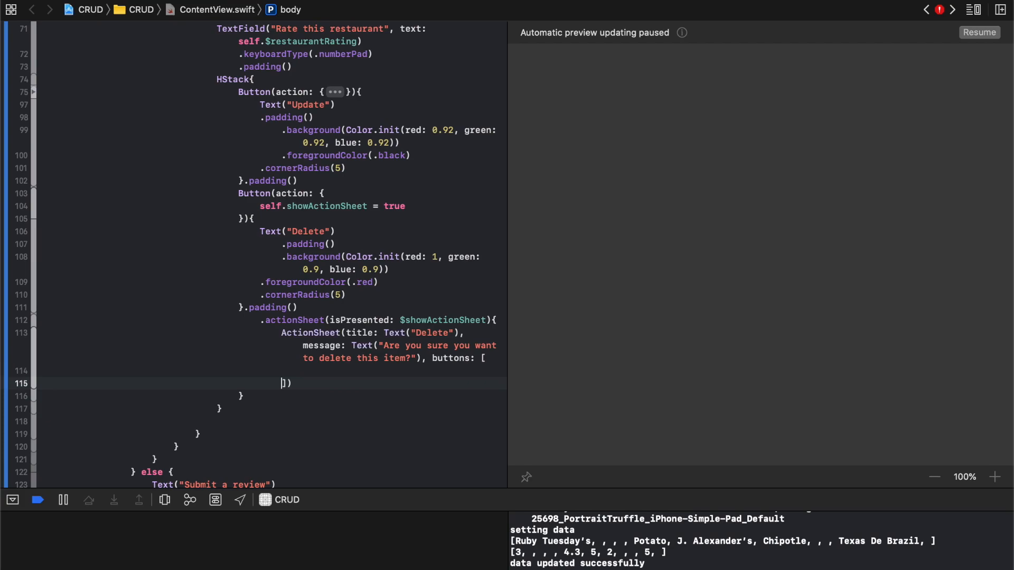
text(ActionSheet.bu)
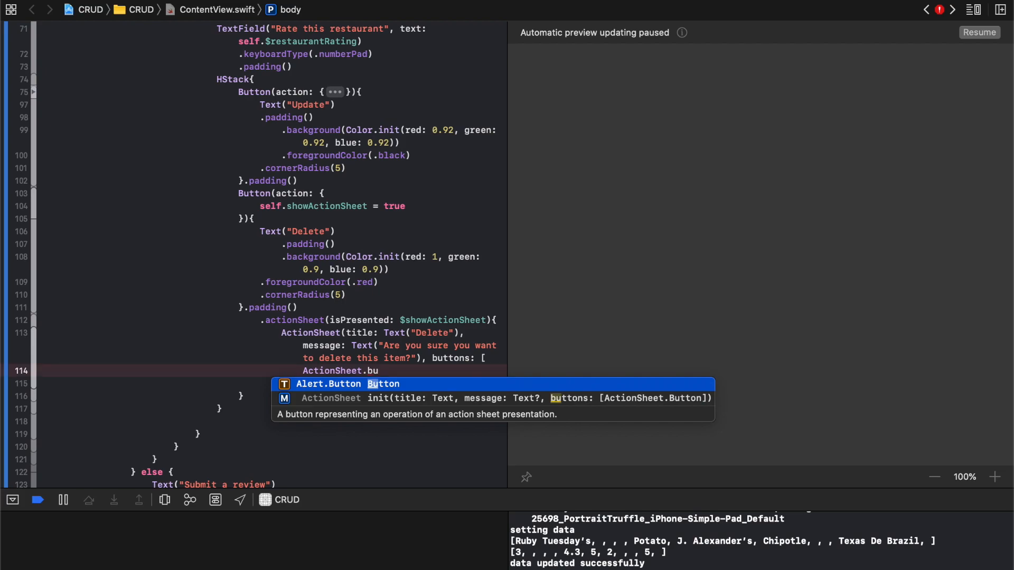
text(.)
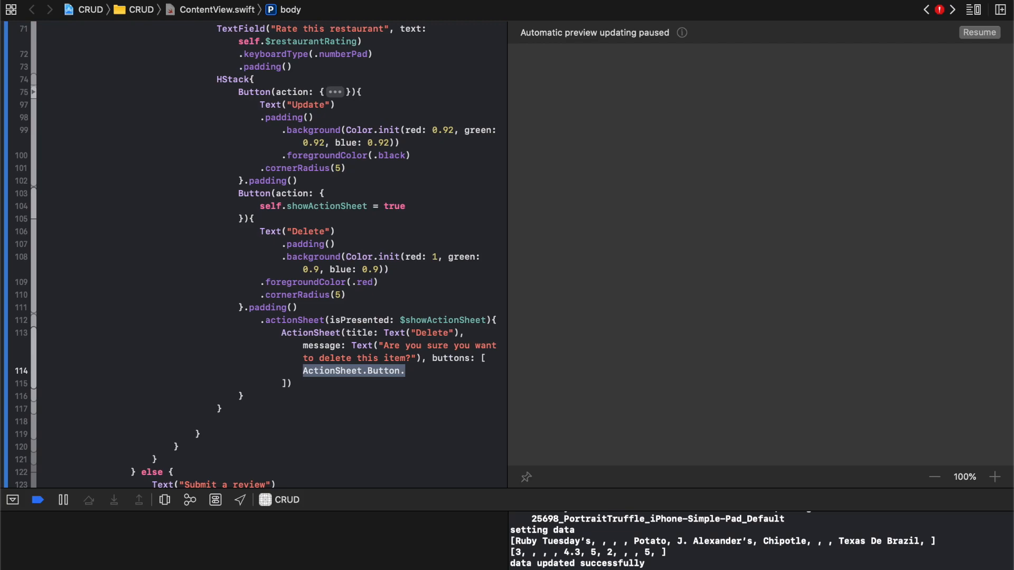
text(.de)
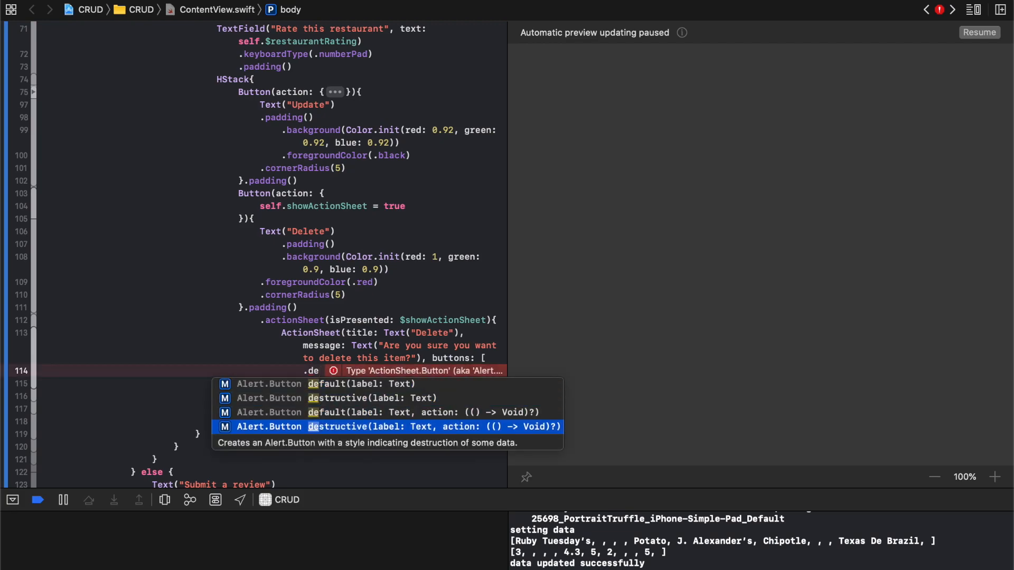
Add a .default "Yes" button whose closure prints "deleting" and closes the sheet via self.
click(398, 427)
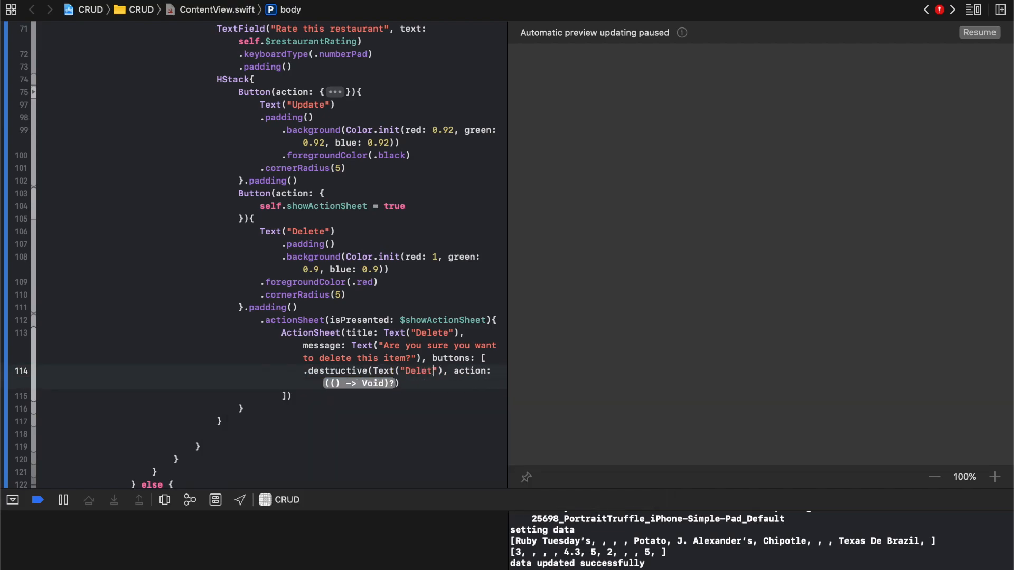
text(Yes)
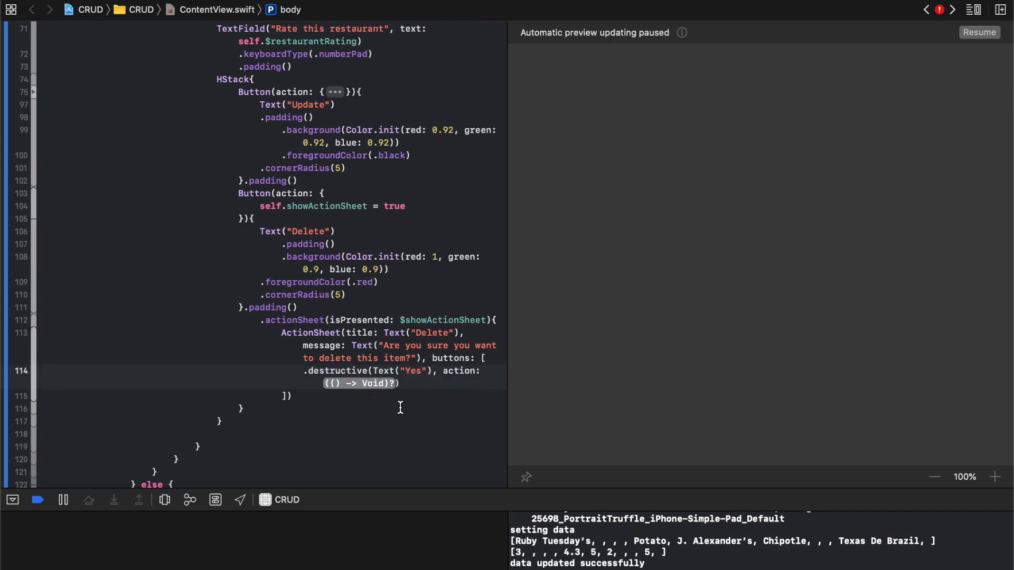
double_click(360, 382)
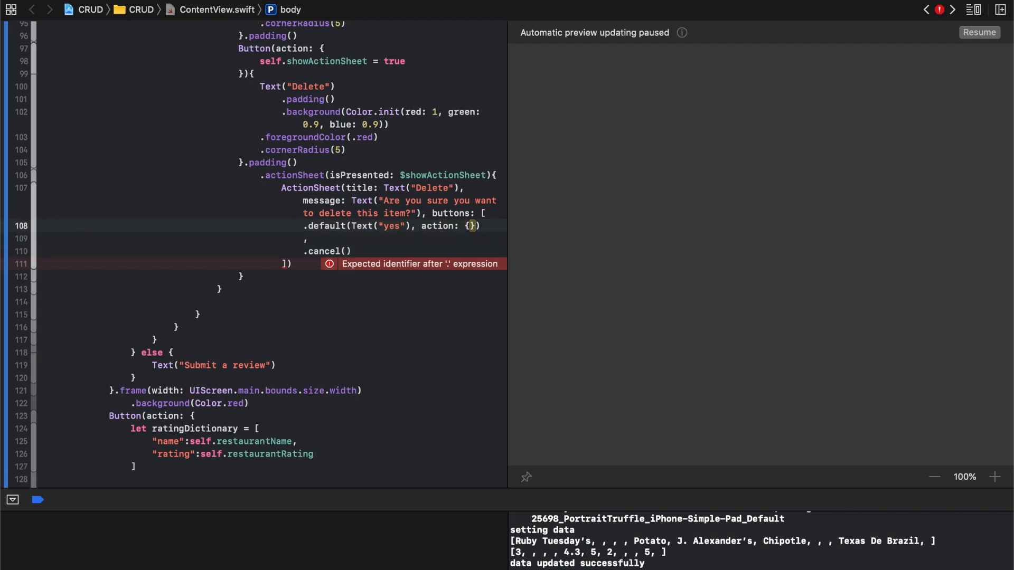
text(print())
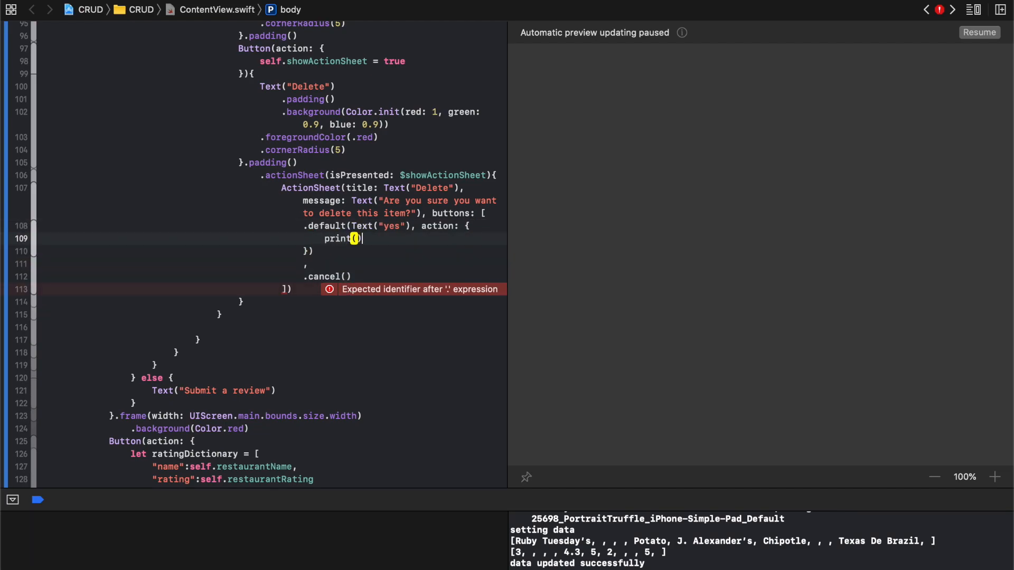
text("d")
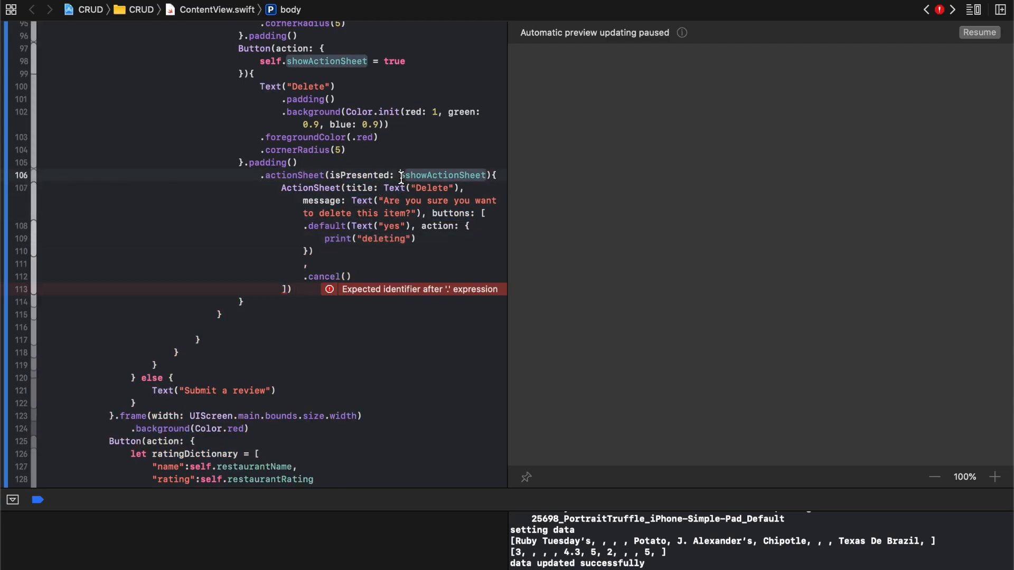
text(self.)
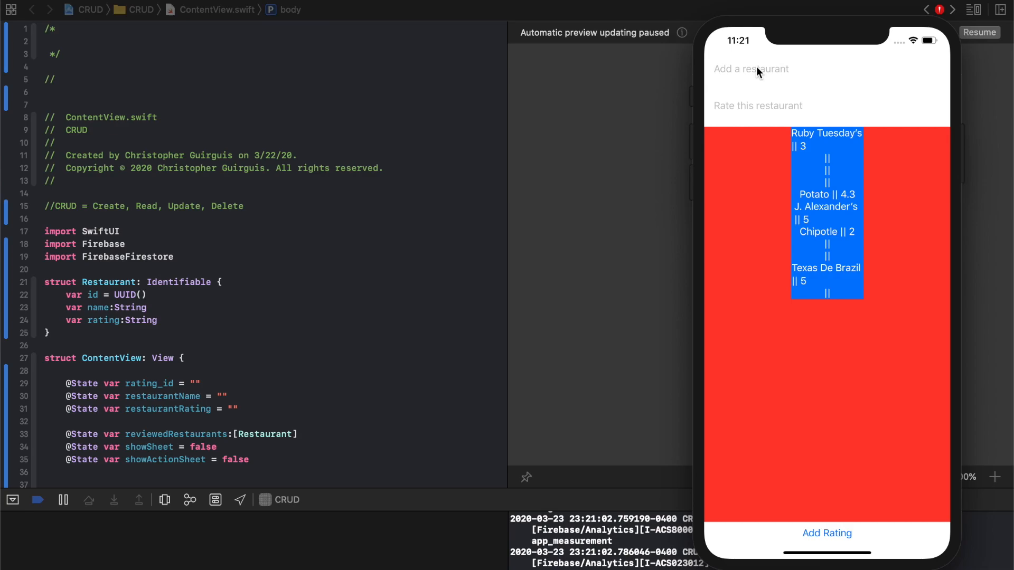
In the simulator, select Ruby Tuesday's and tap Delete to bring up the confirmation action sheet.
click(826, 133)
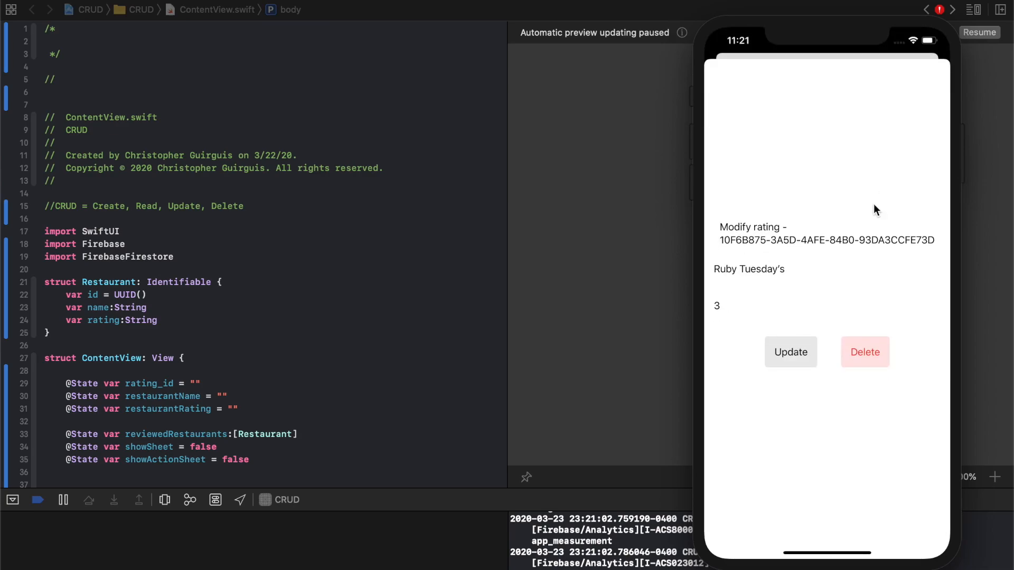
click(865, 352)
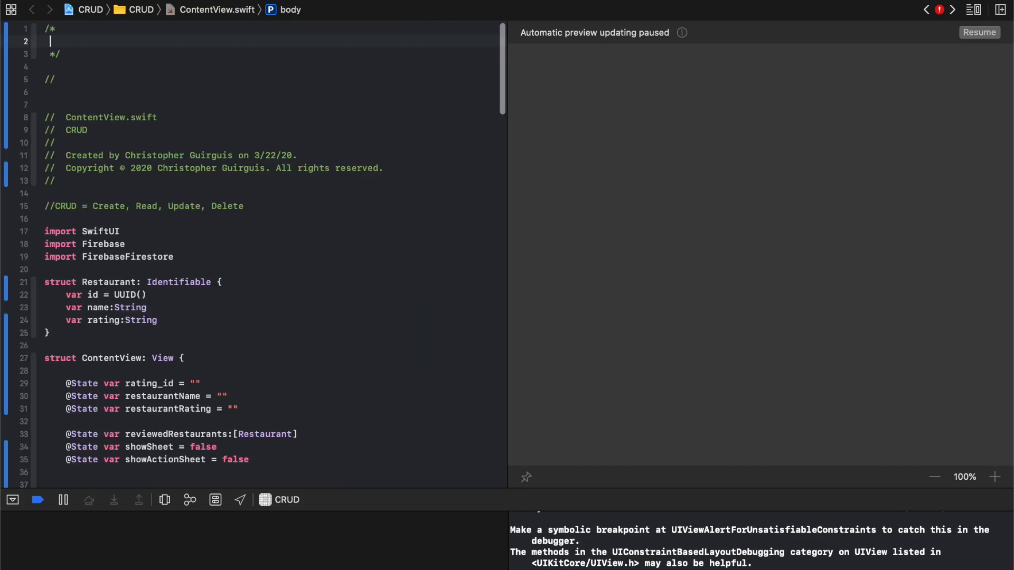
Add a .cancel() button and paste the Firestore delete snippet into the yes action.
click(386, 300)
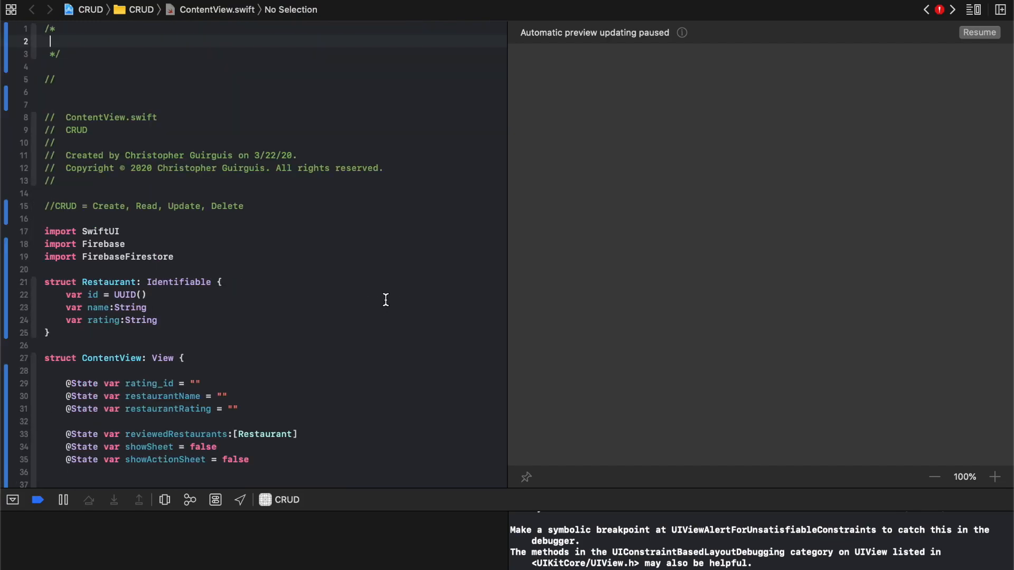
scroll(down, 3)
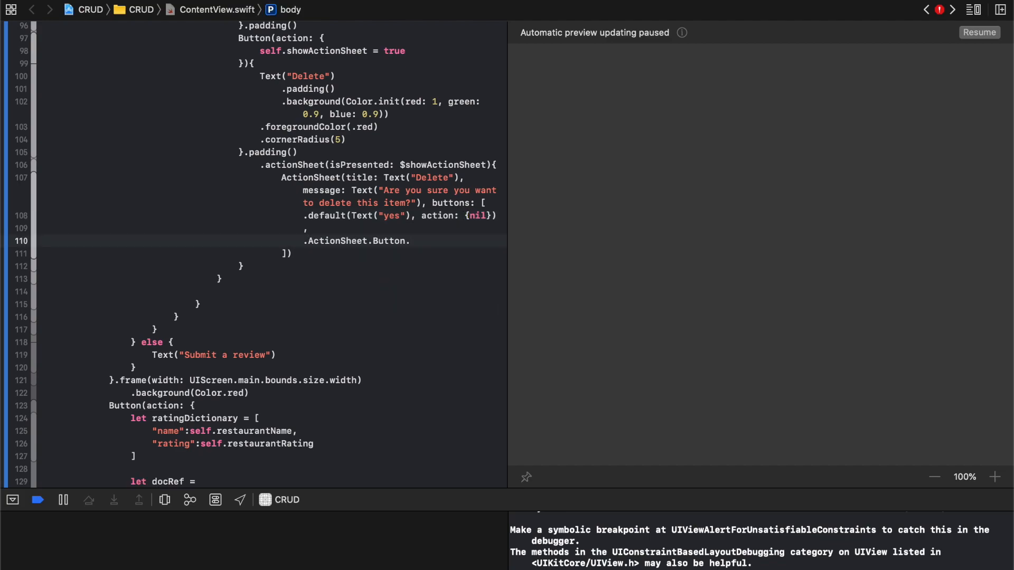
click(411, 241)
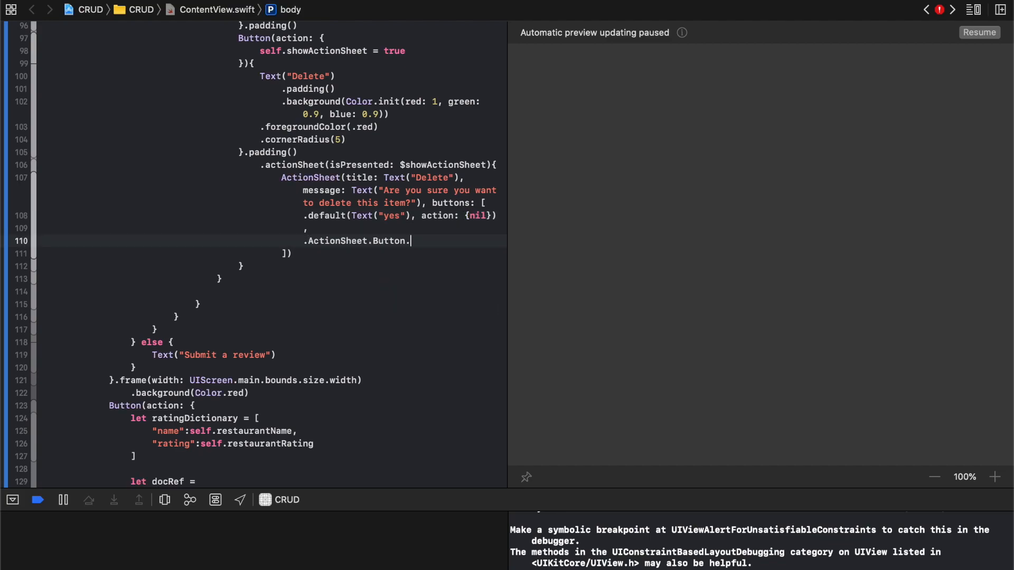
text(.camc)
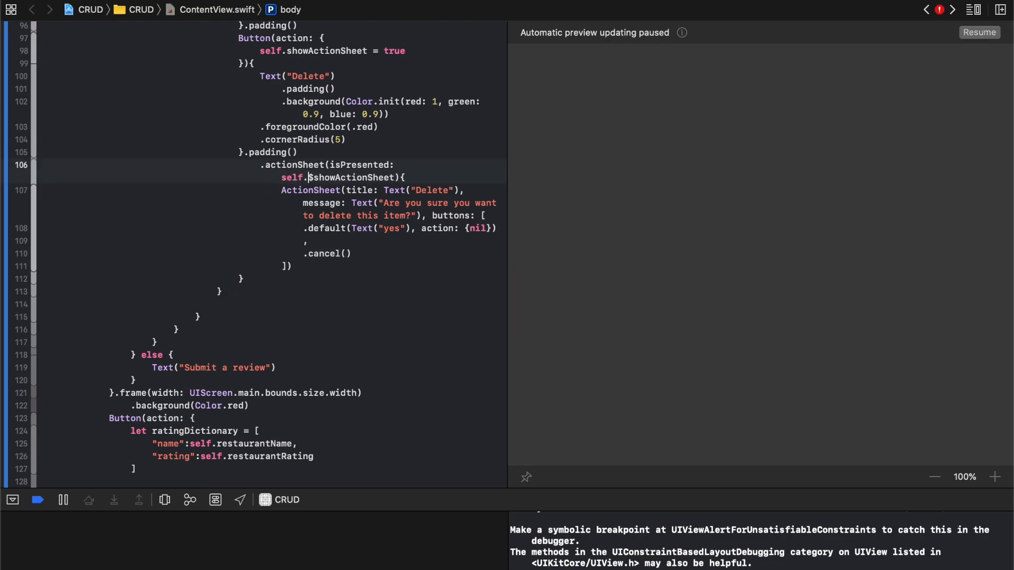
click(453, 228)
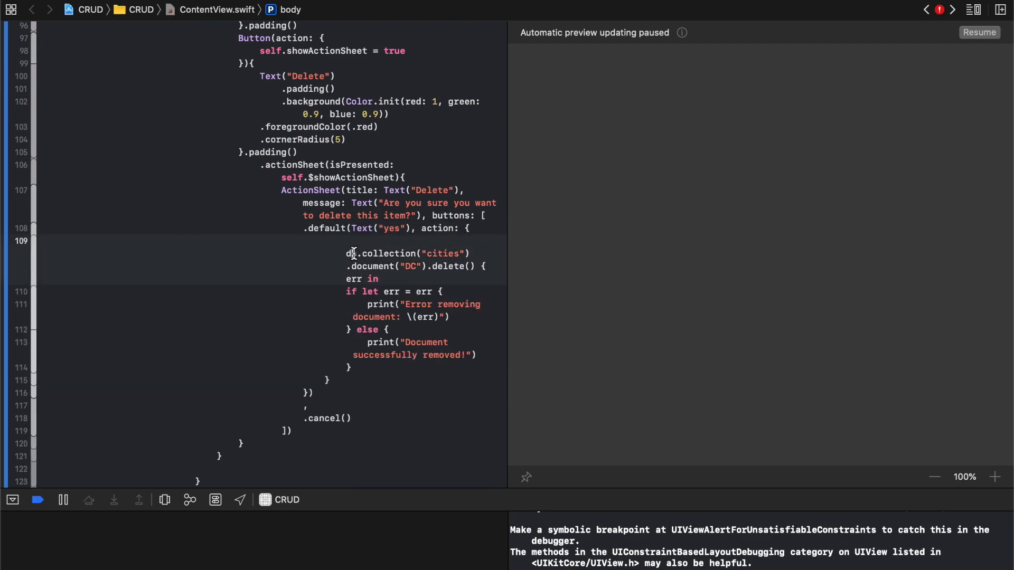
text(Firestore)
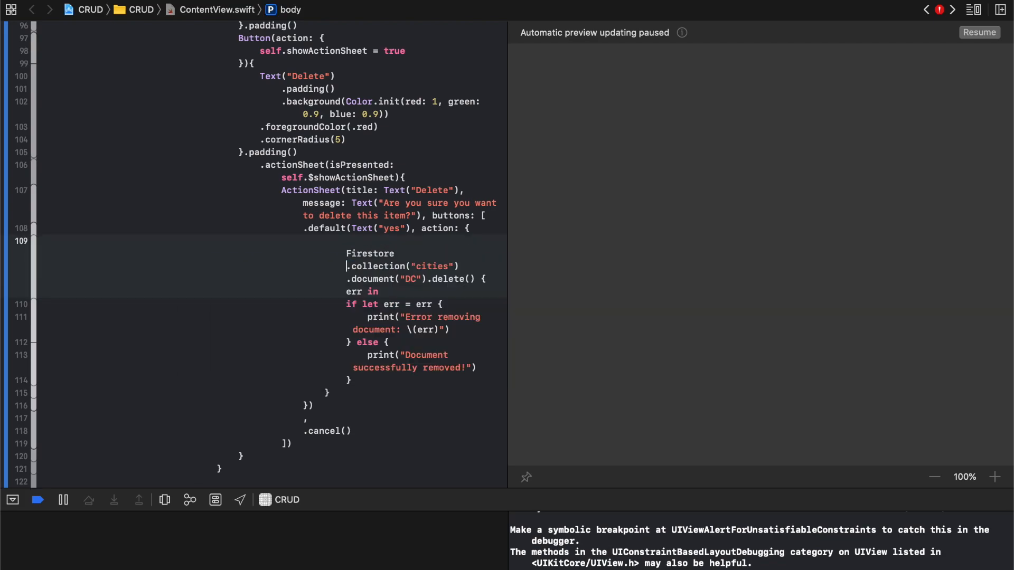
text(.firestore()
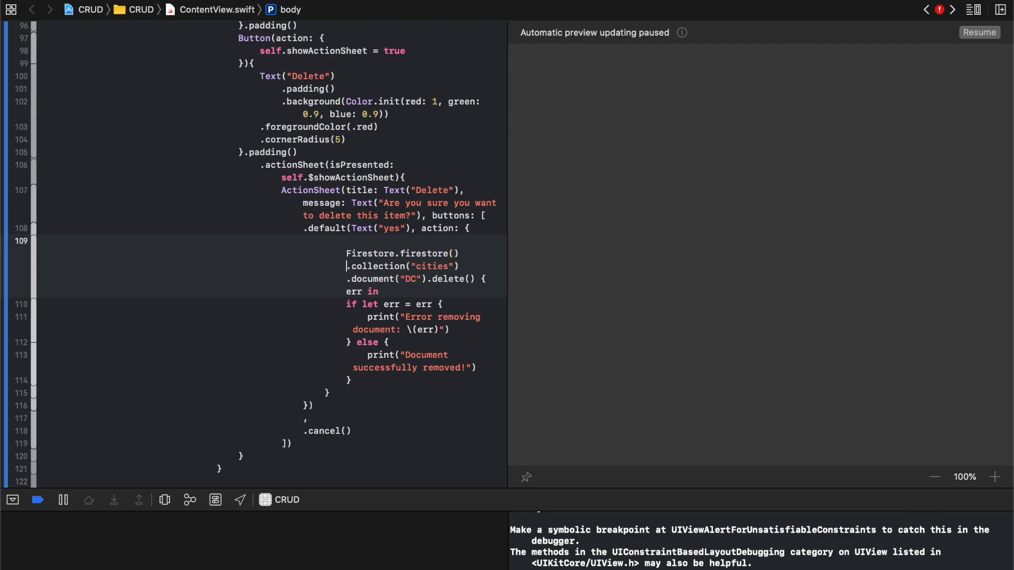
Point the delete at collection "ratings" and document "\(self.rating_id)" instead of cities/DC.
double_click(432, 266)
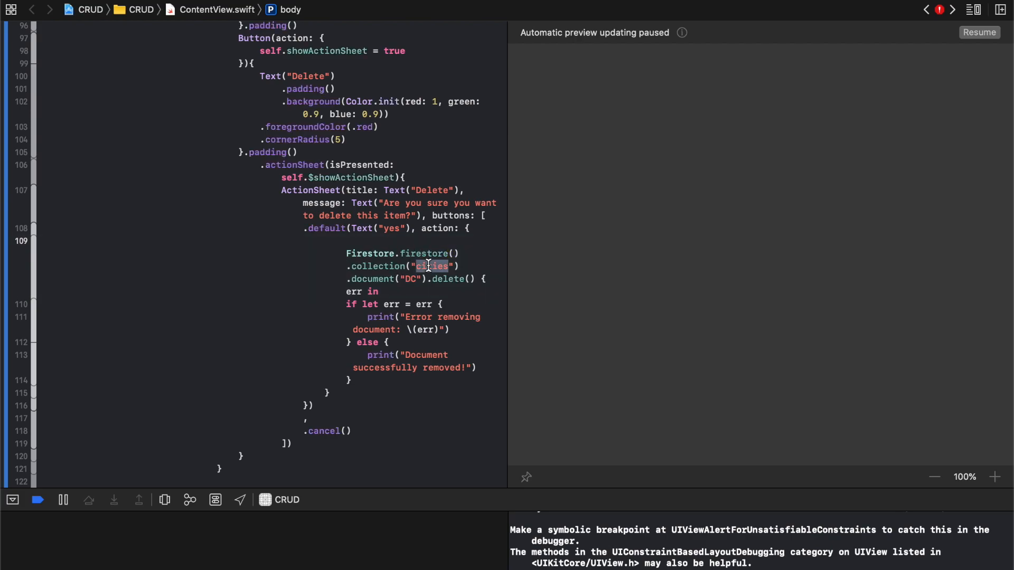
mouse_move(534, 284)
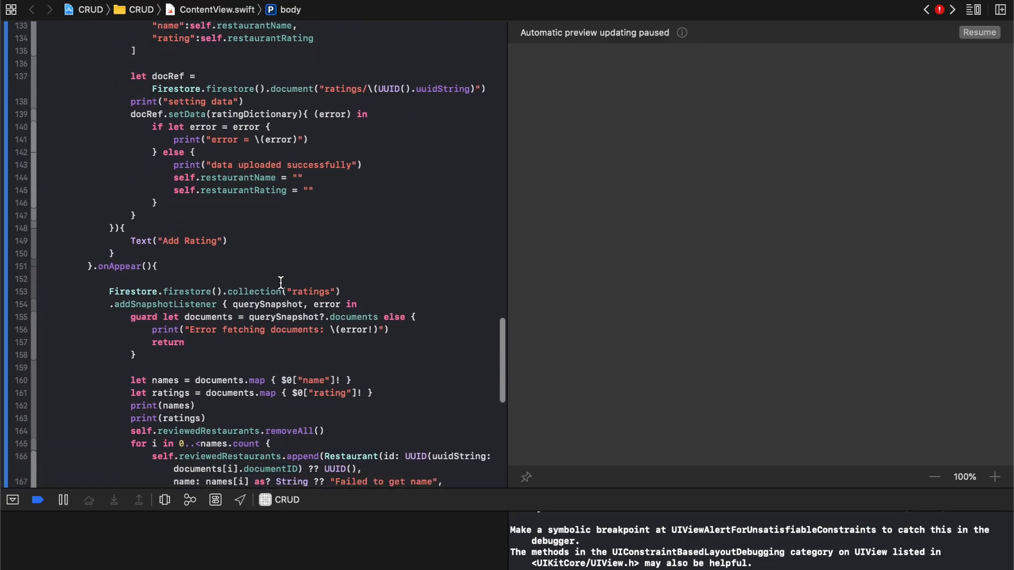
double_click(311, 291)
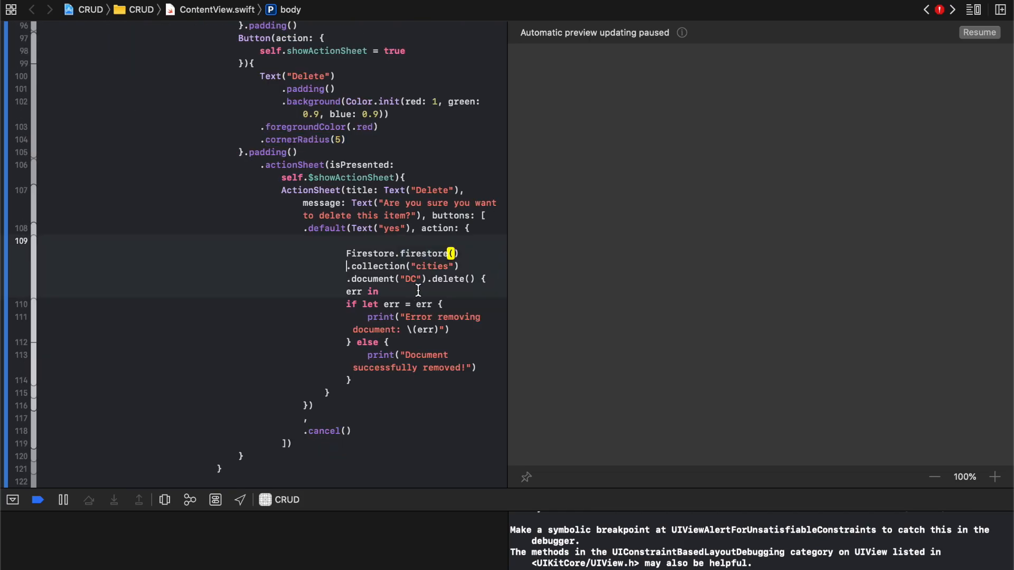
double_click(431, 266)
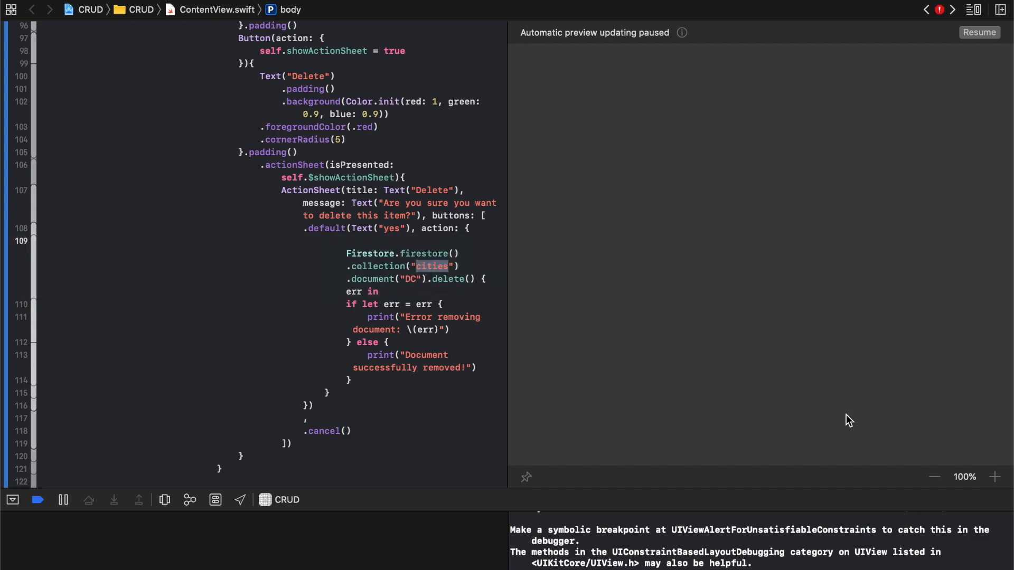
text(ratings)
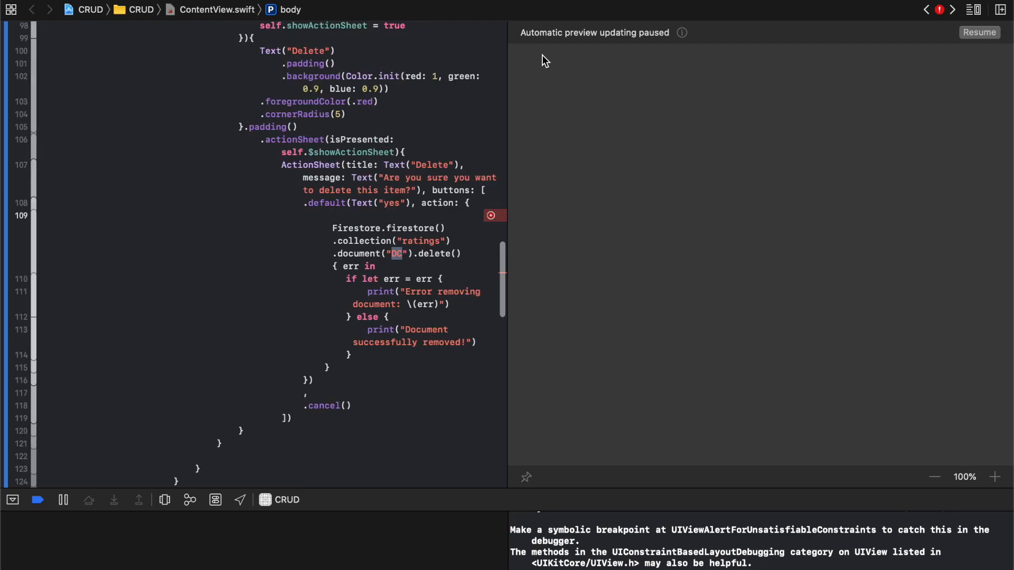
text(\(self.rating_id))
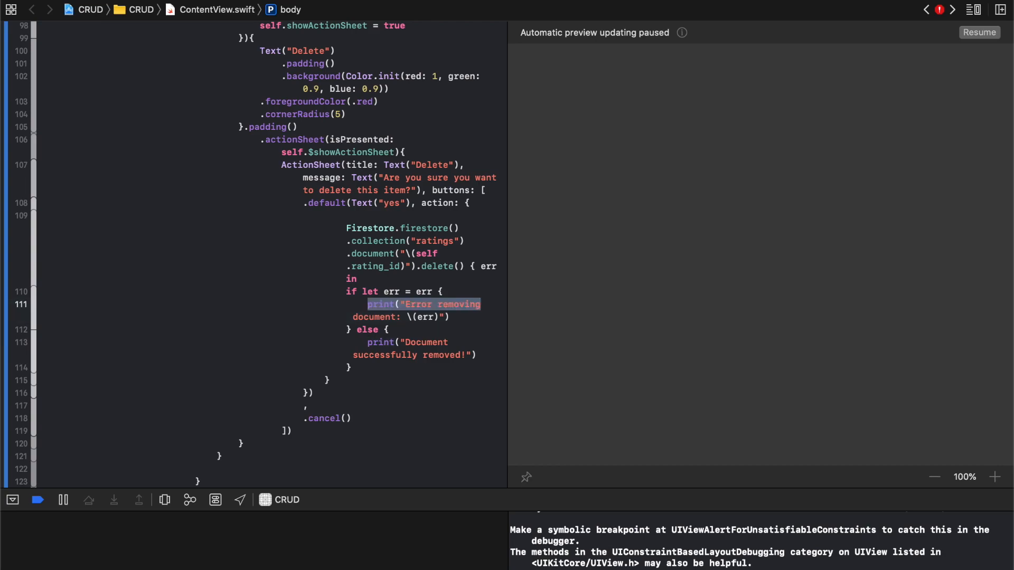
click(442, 304)
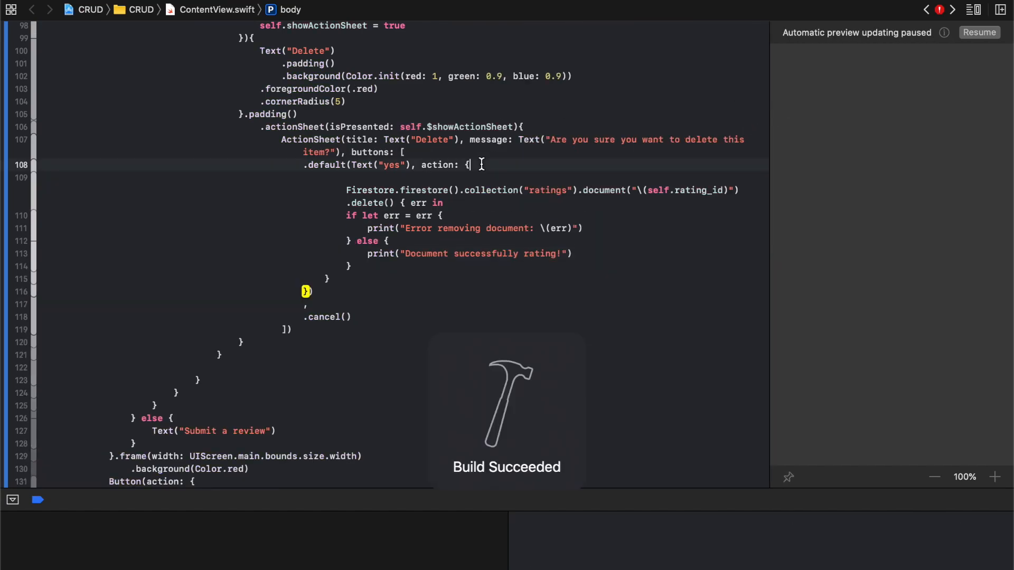
Check the yes action's closing brace and review the delete snippet before building with Cmd+B.
double_click(369, 190)
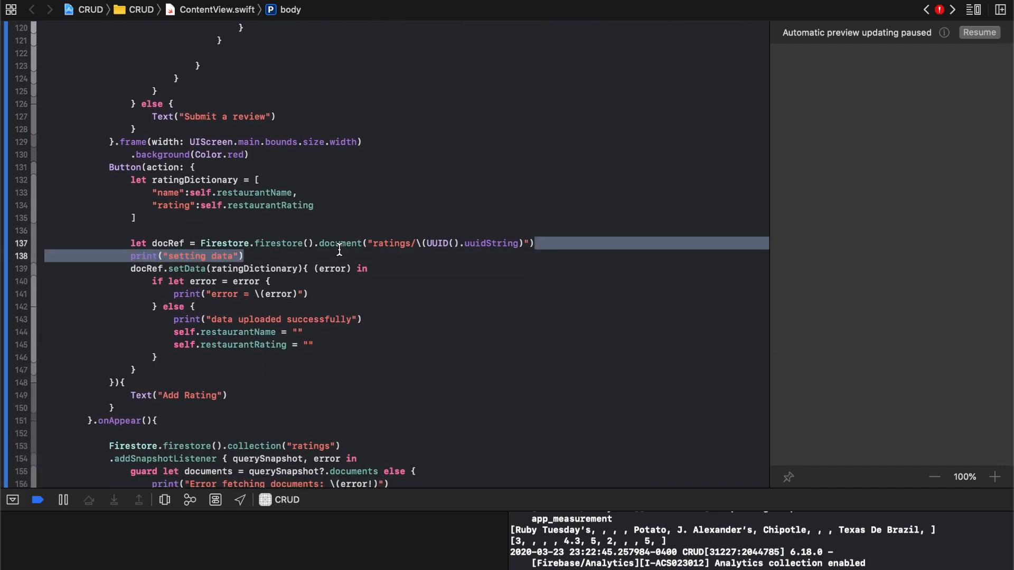
click(387, 243)
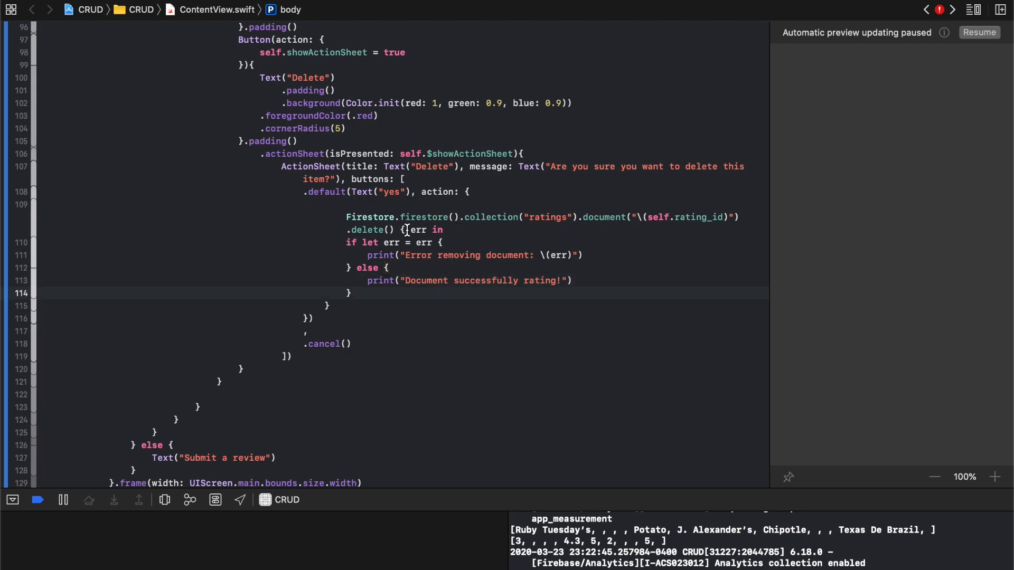
click(387, 229)
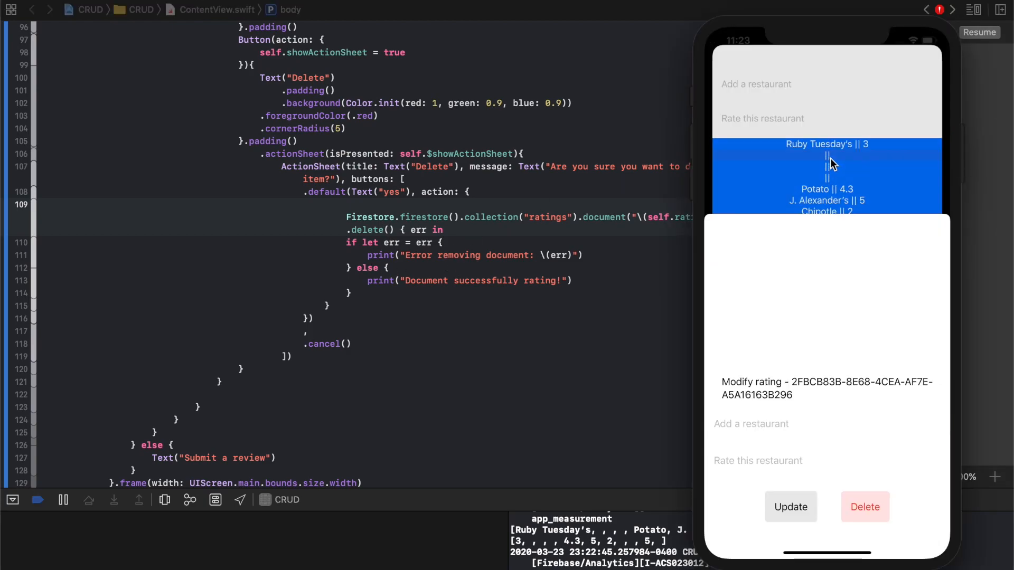
Delete Ruby Tuesday's rating via the action sheet, then reword the success print to "rating successfully removed!".
click(865, 351)
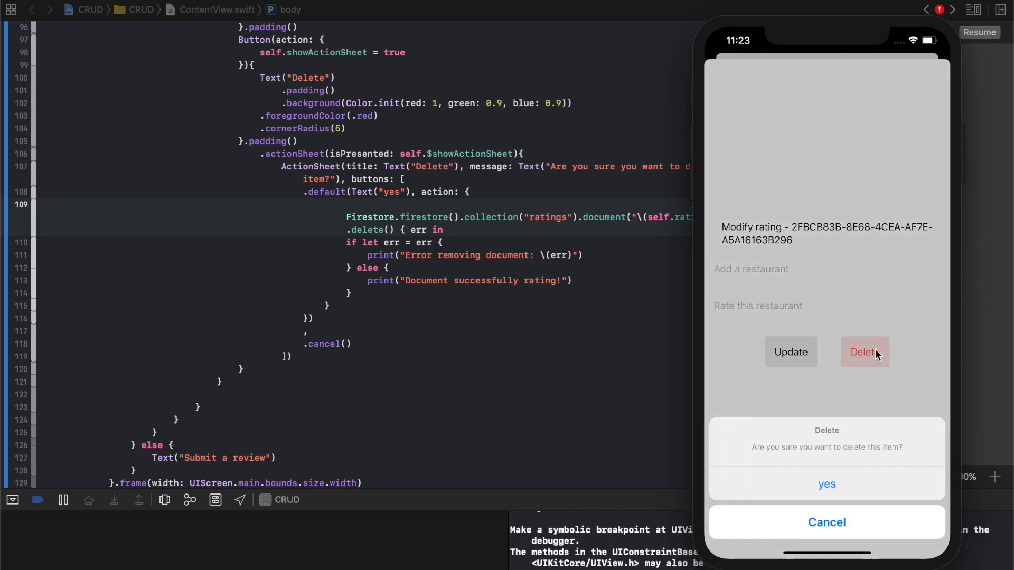
click(826, 484)
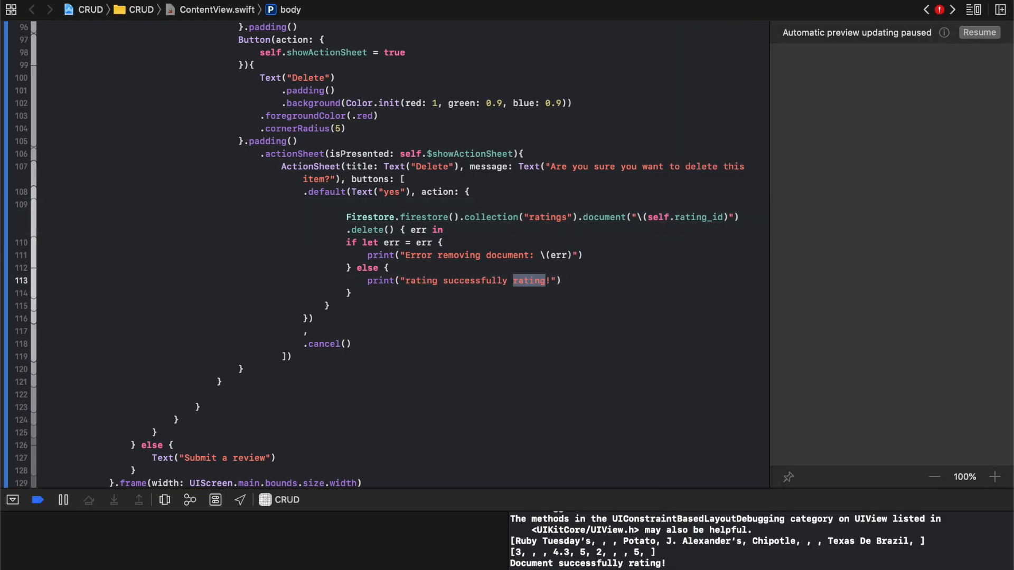
text(removed)
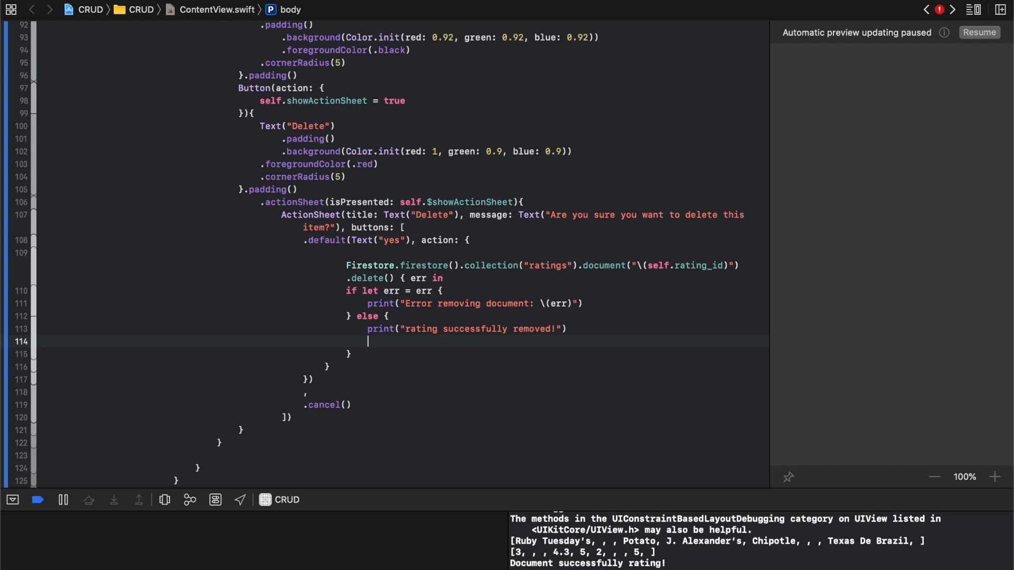
Add self.showSheet = false in the successful-delete branch so the modify sheet closes.
text(showAc)
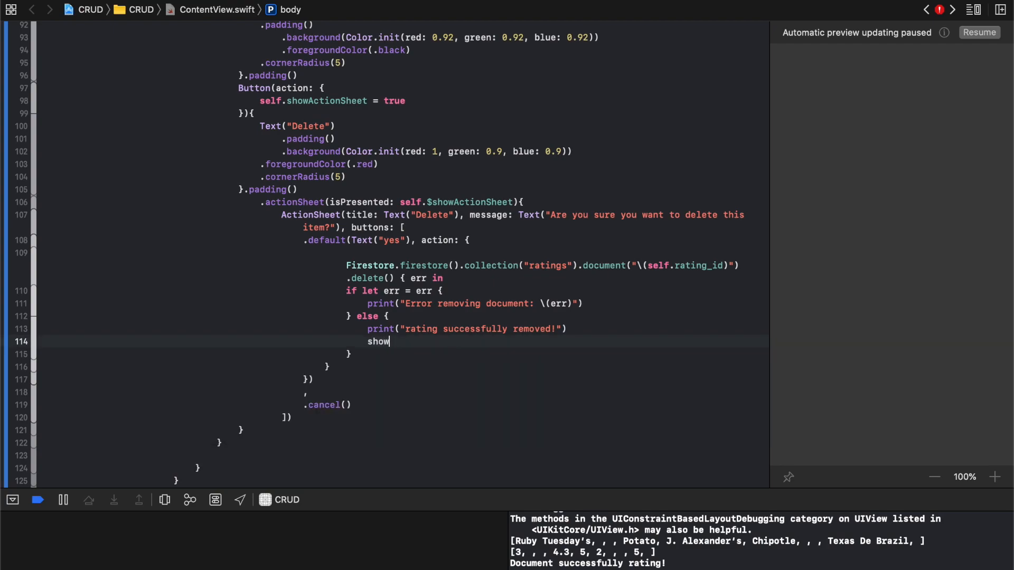
text(Sheet.)
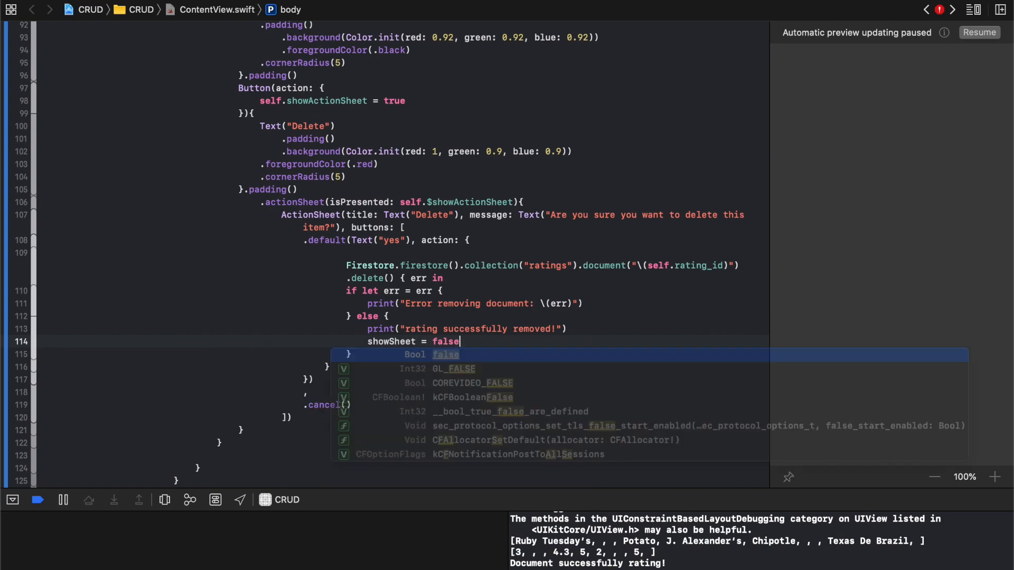
key(Escape)
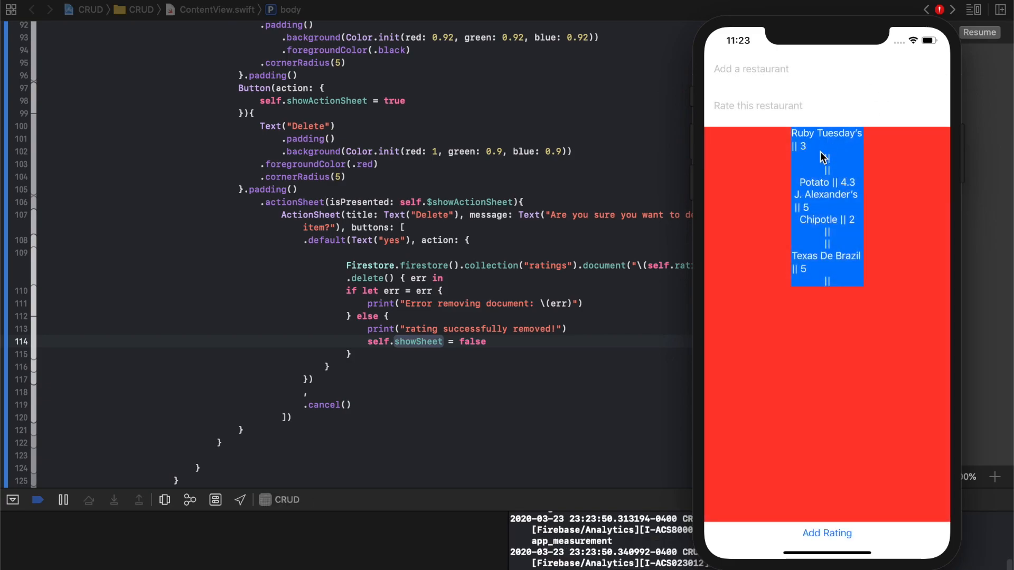
Select the Ruby Tuesday's rating in the simulator list and request its deletion from the modify screen.
click(826, 139)
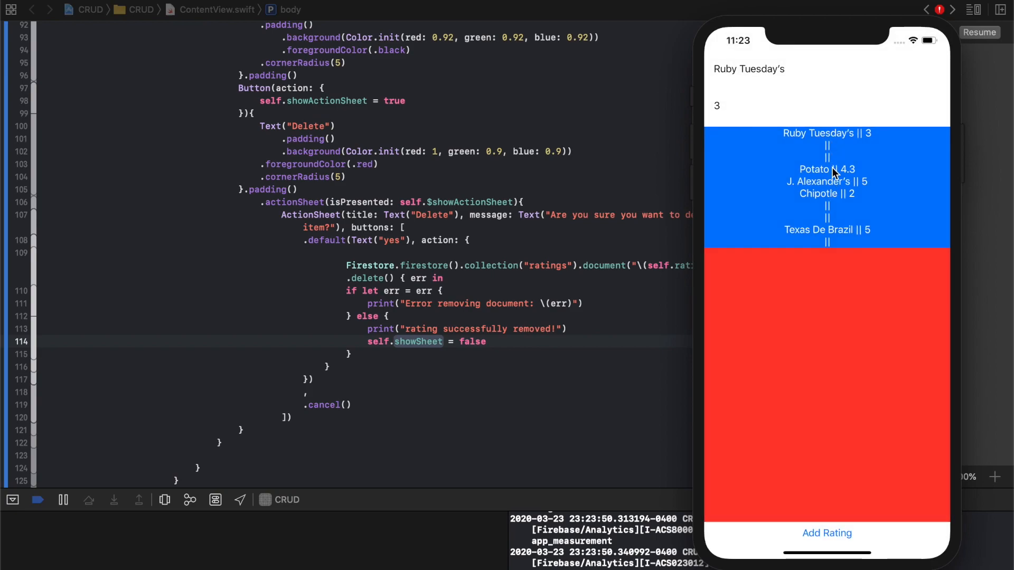
click(826, 182)
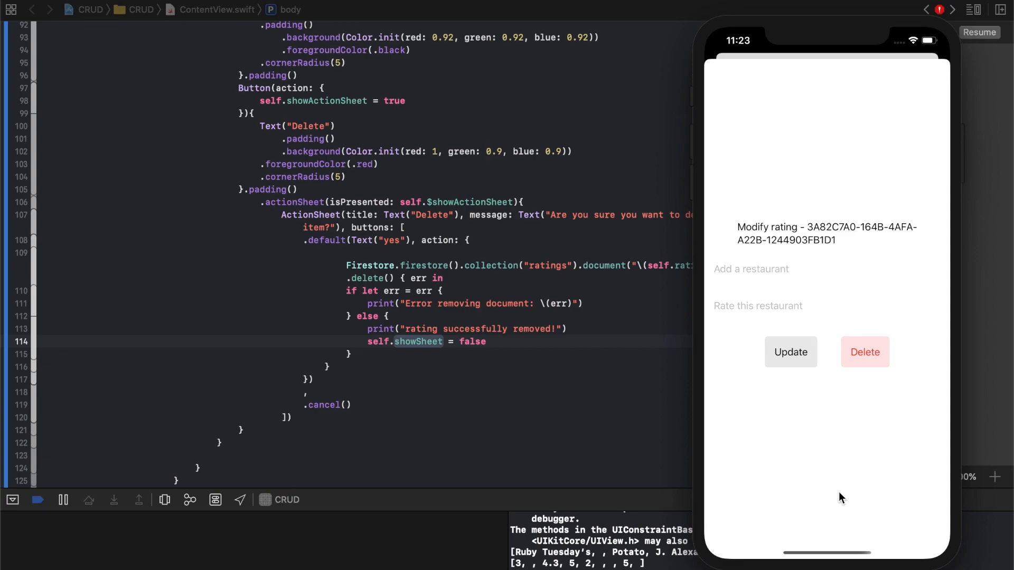
click(864, 352)
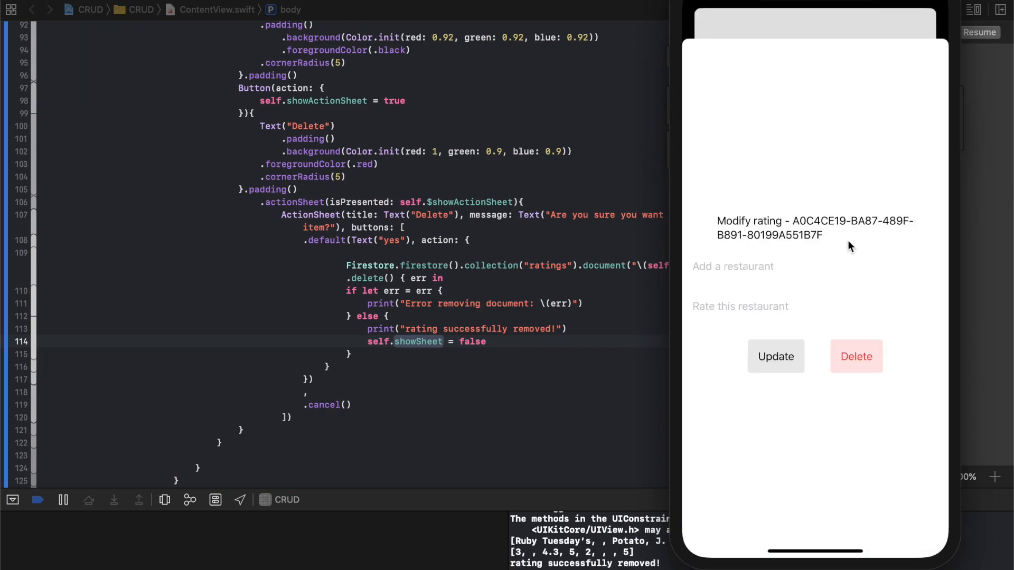
click(855, 356)
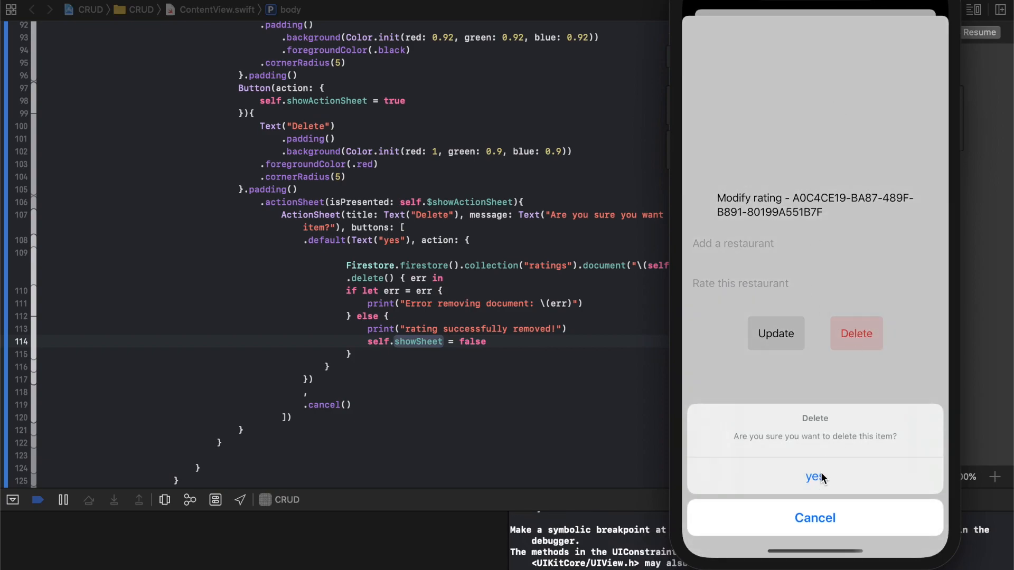
Confirm the deletion in the action sheet so the console reports "rating successfully removed!".
click(814, 477)
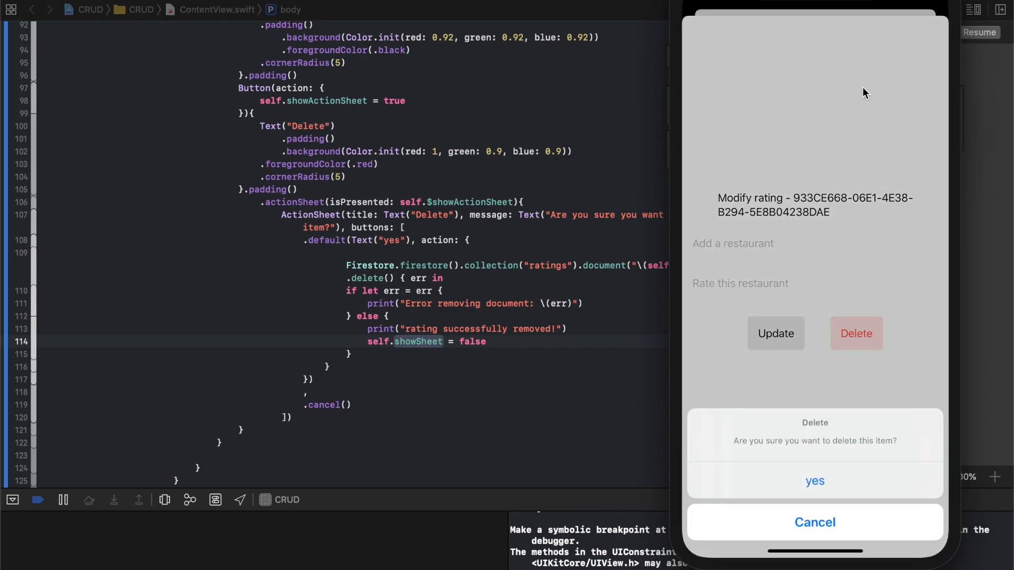
click(815, 480)
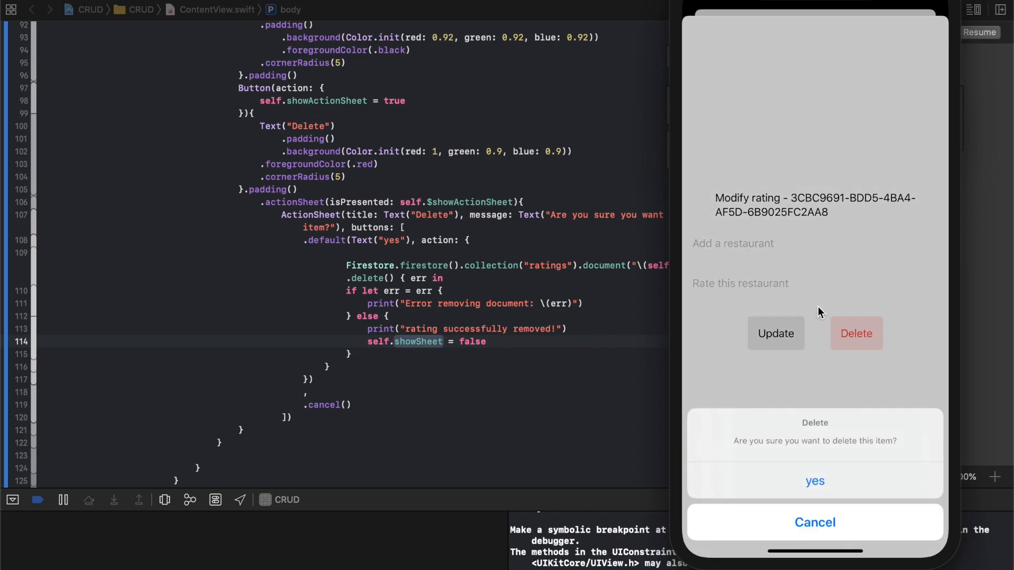
click(815, 481)
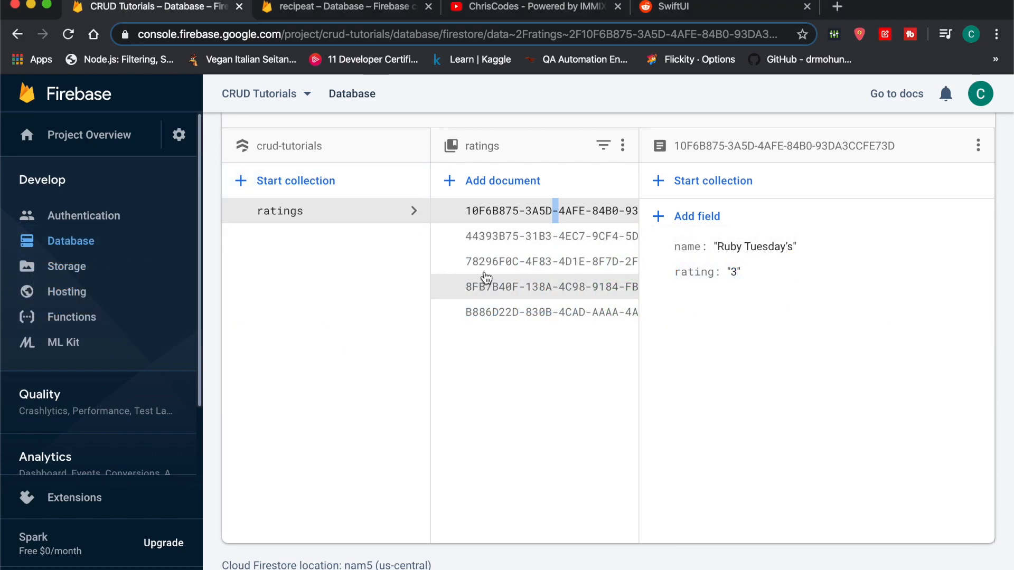
Inspect a ratings document's fields in the Firebase Console to verify five documents remain.
click(551, 313)
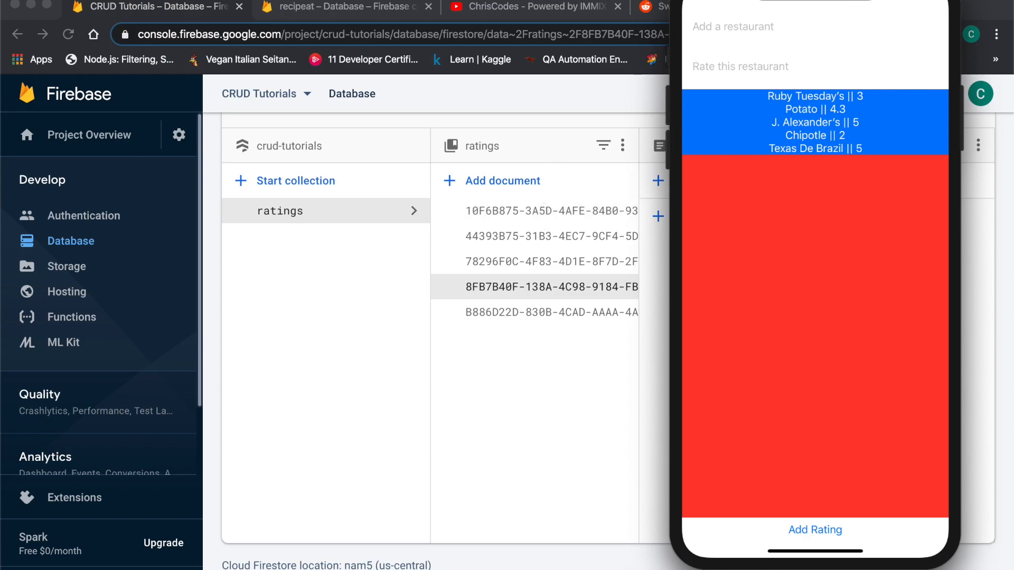
mouse_move(797, 26)
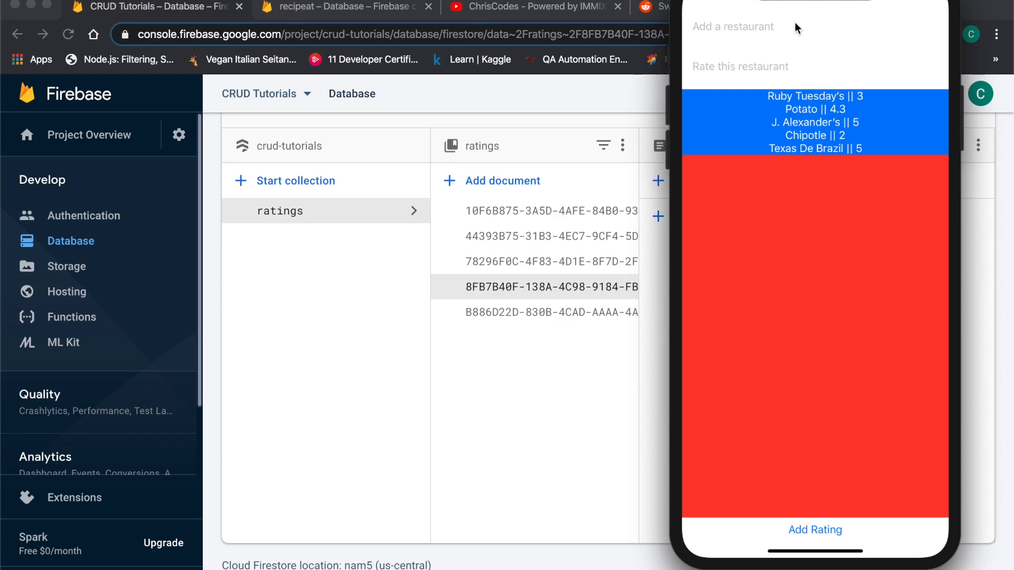